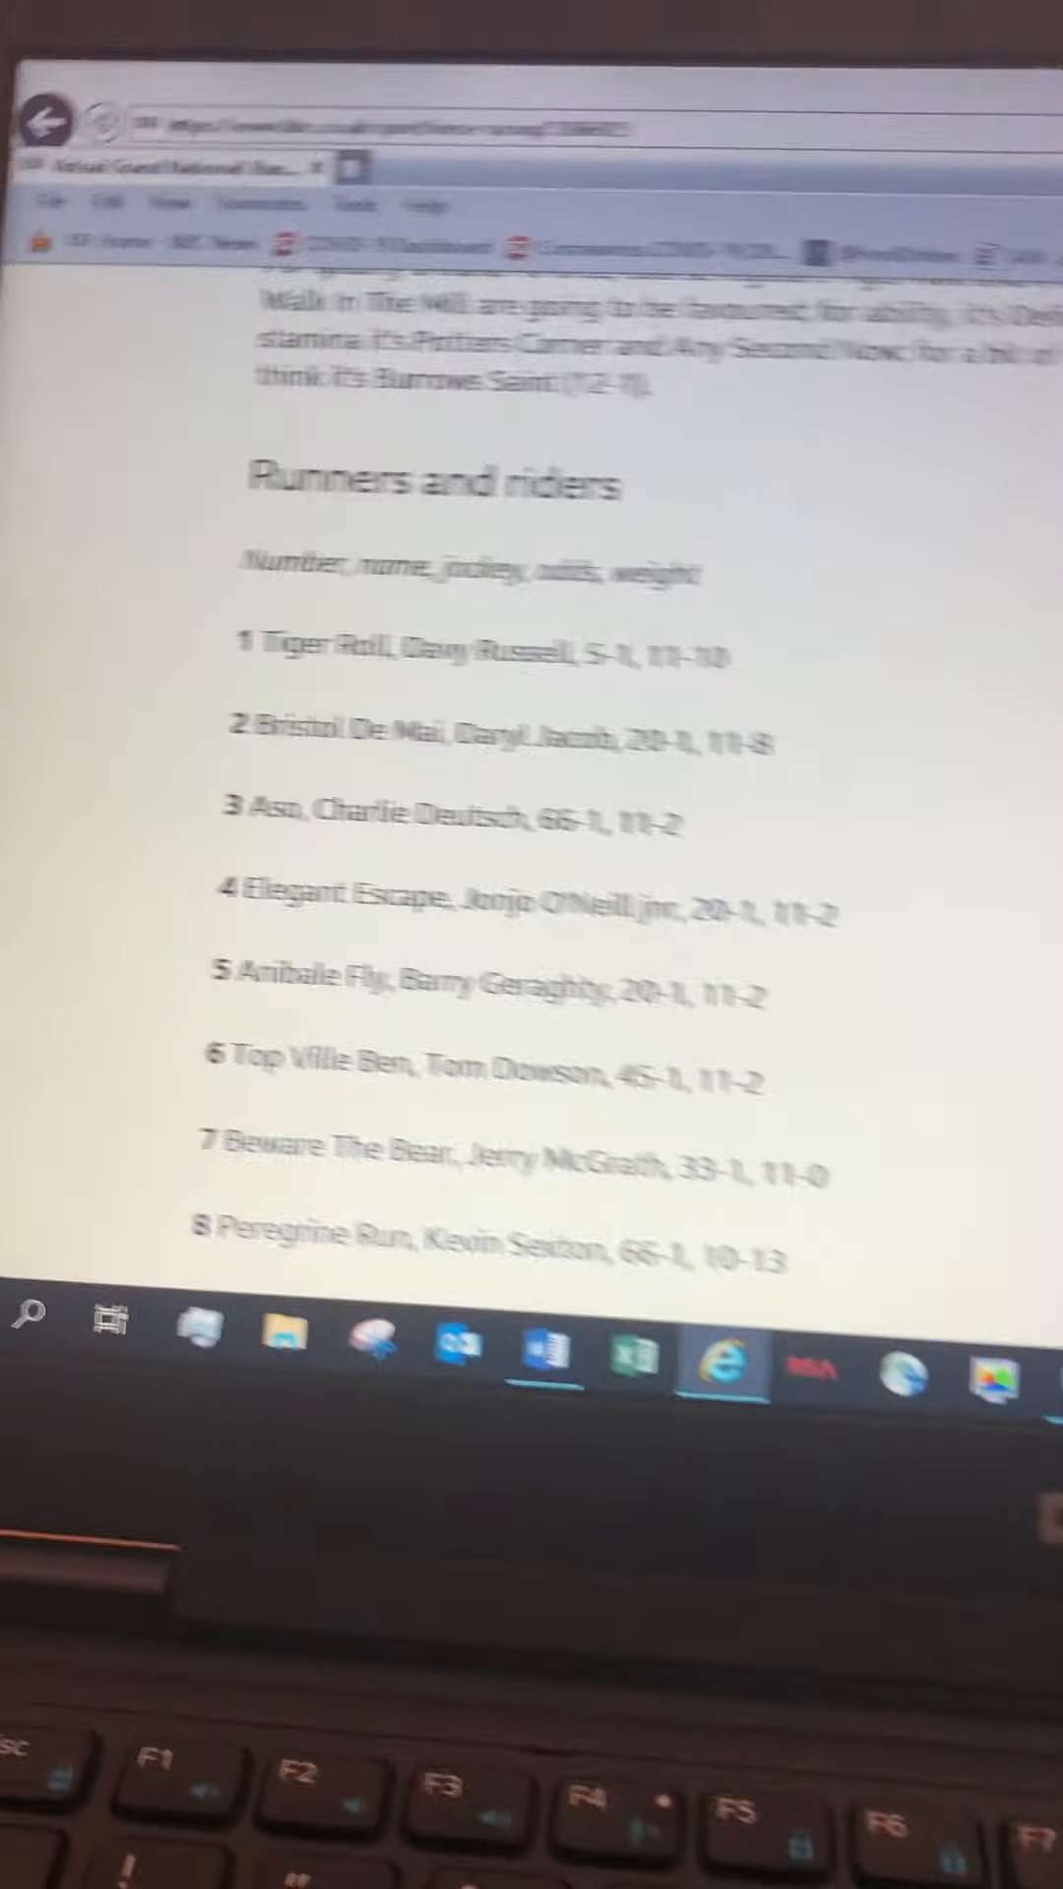
- Read down the Virtual Grand National runners list from Tiger Roll to runner 27
scroll("down", 3)
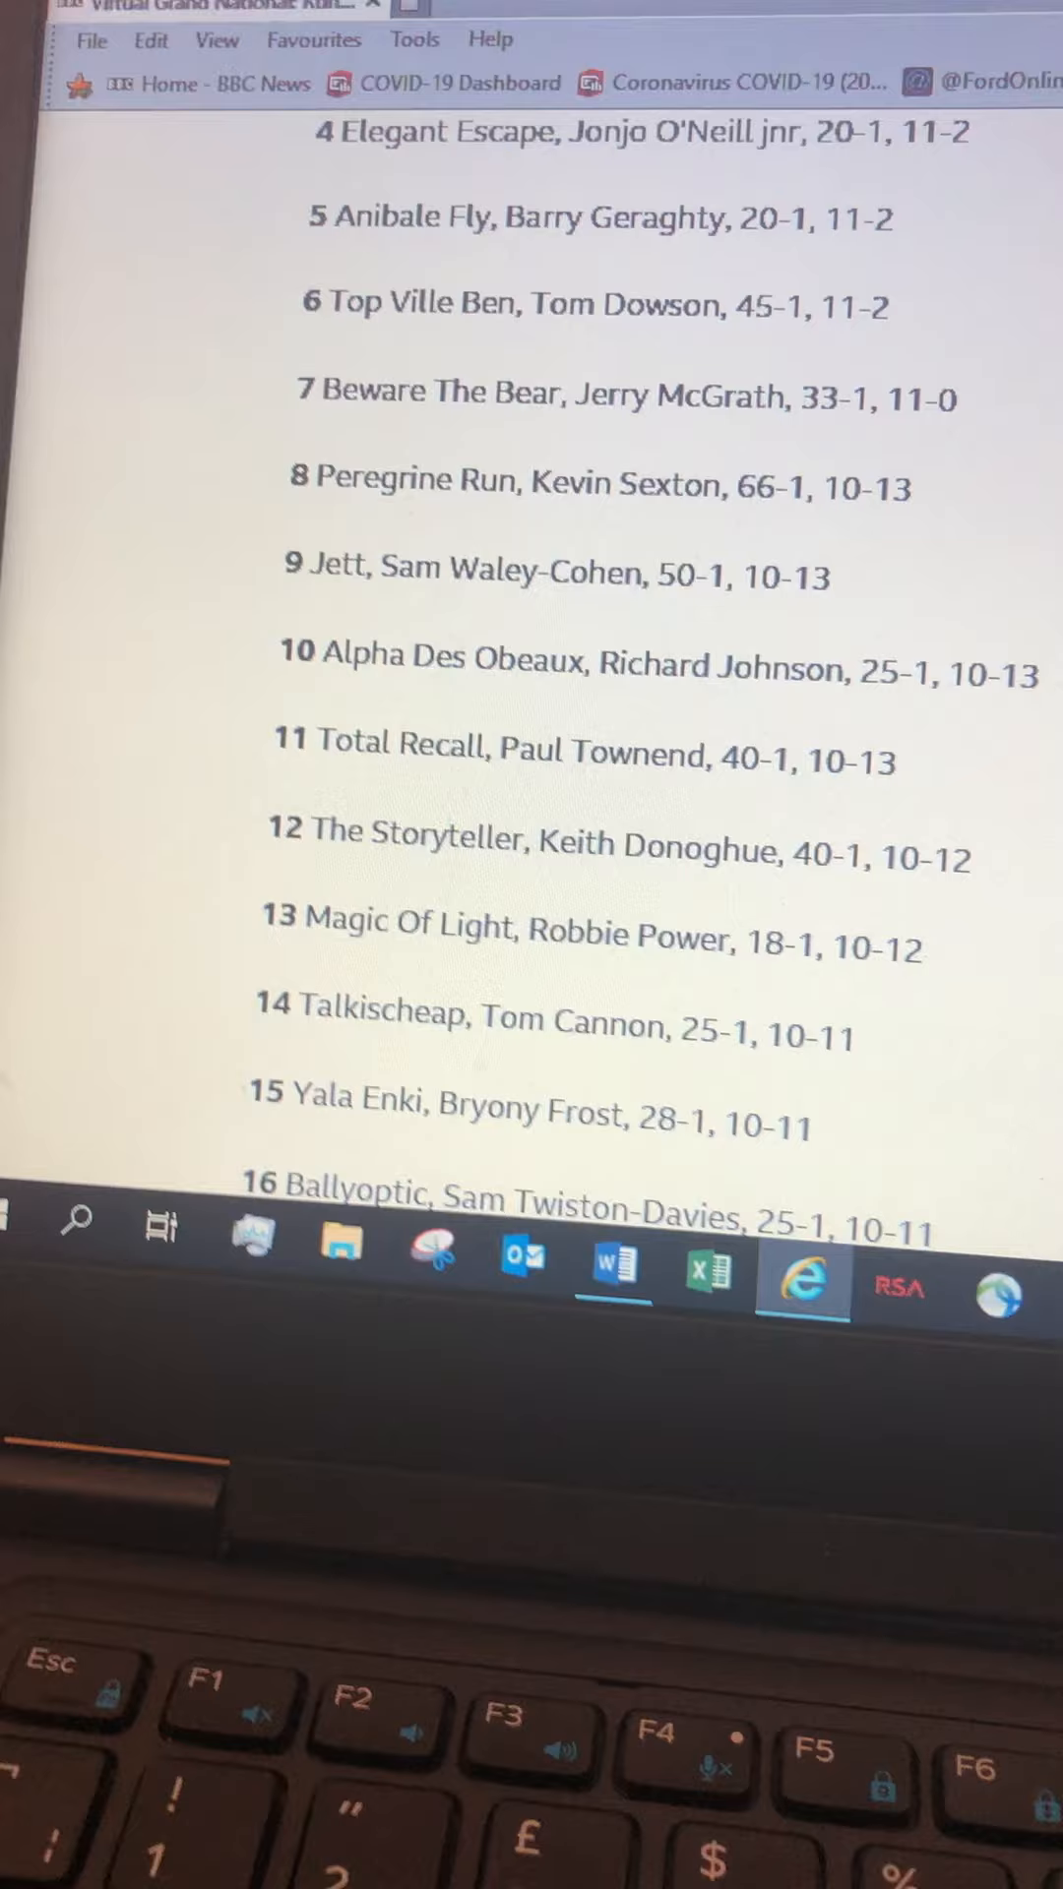
scroll("down", 3)
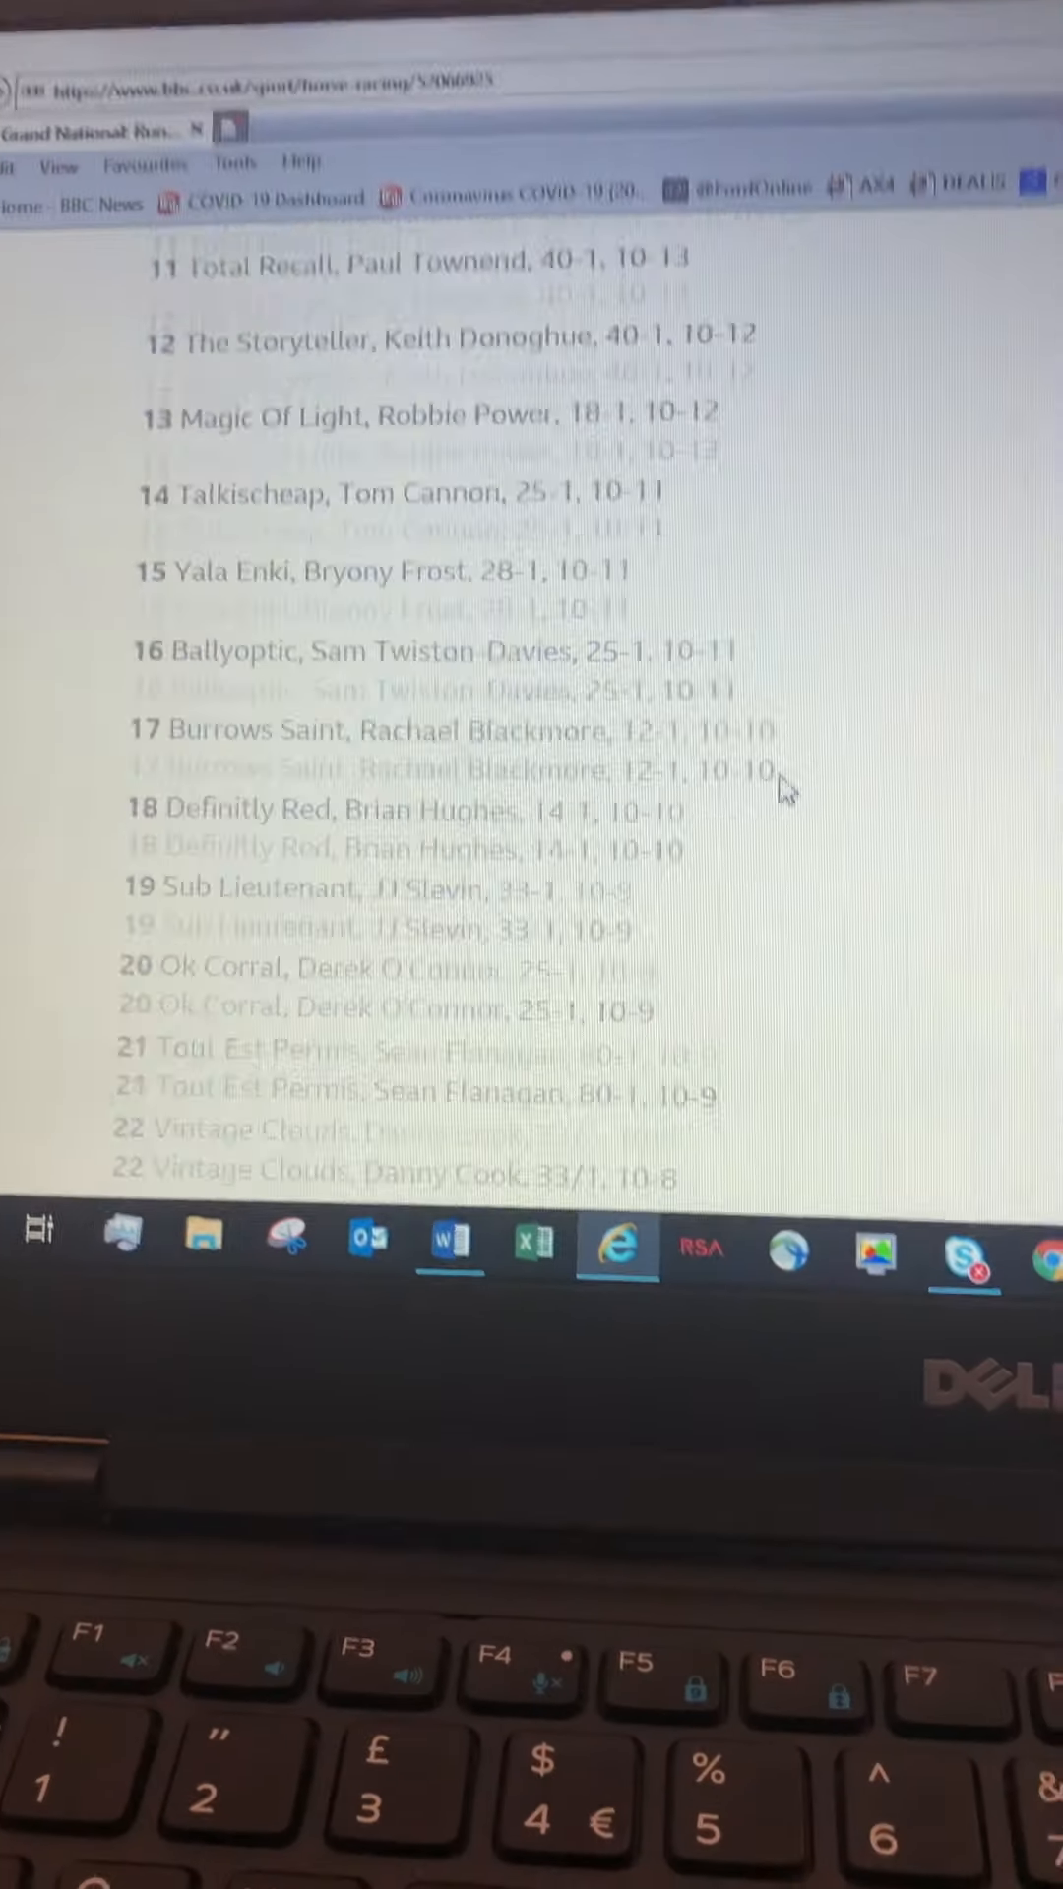
scroll("down", 3)
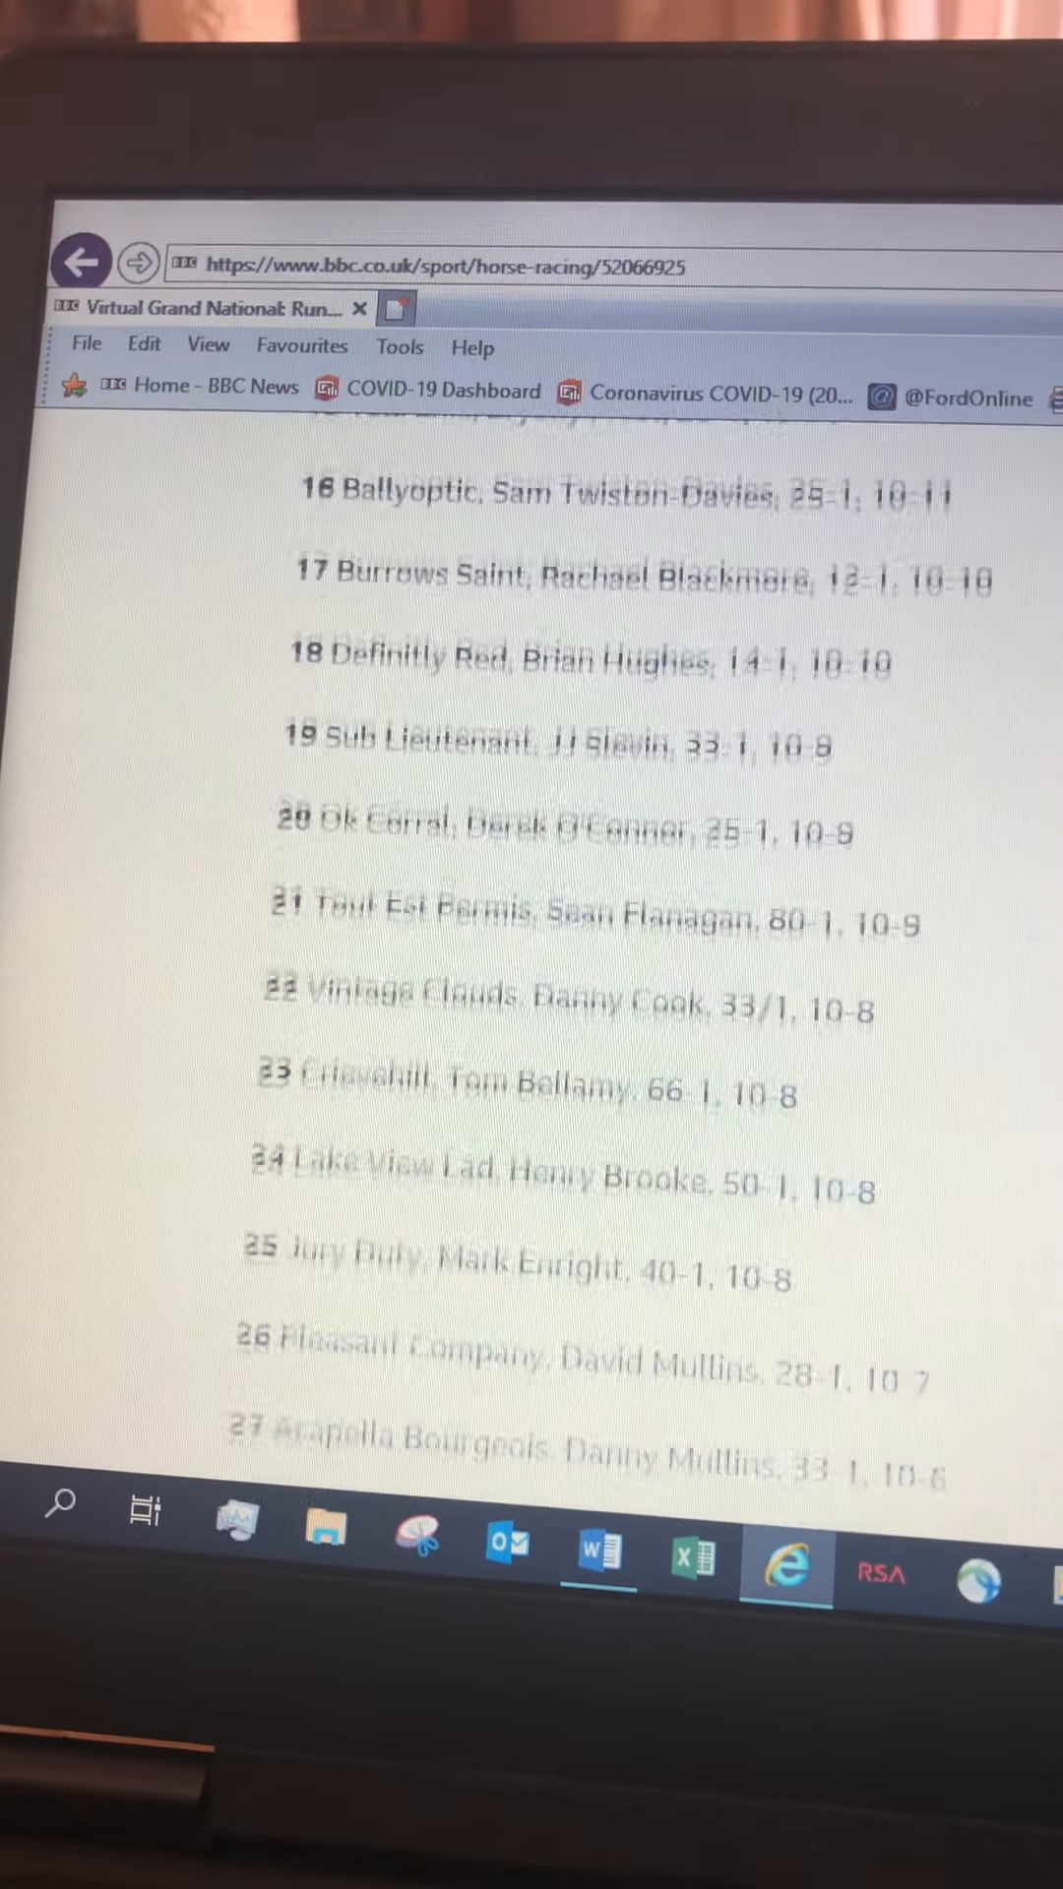
scroll("up", 3)
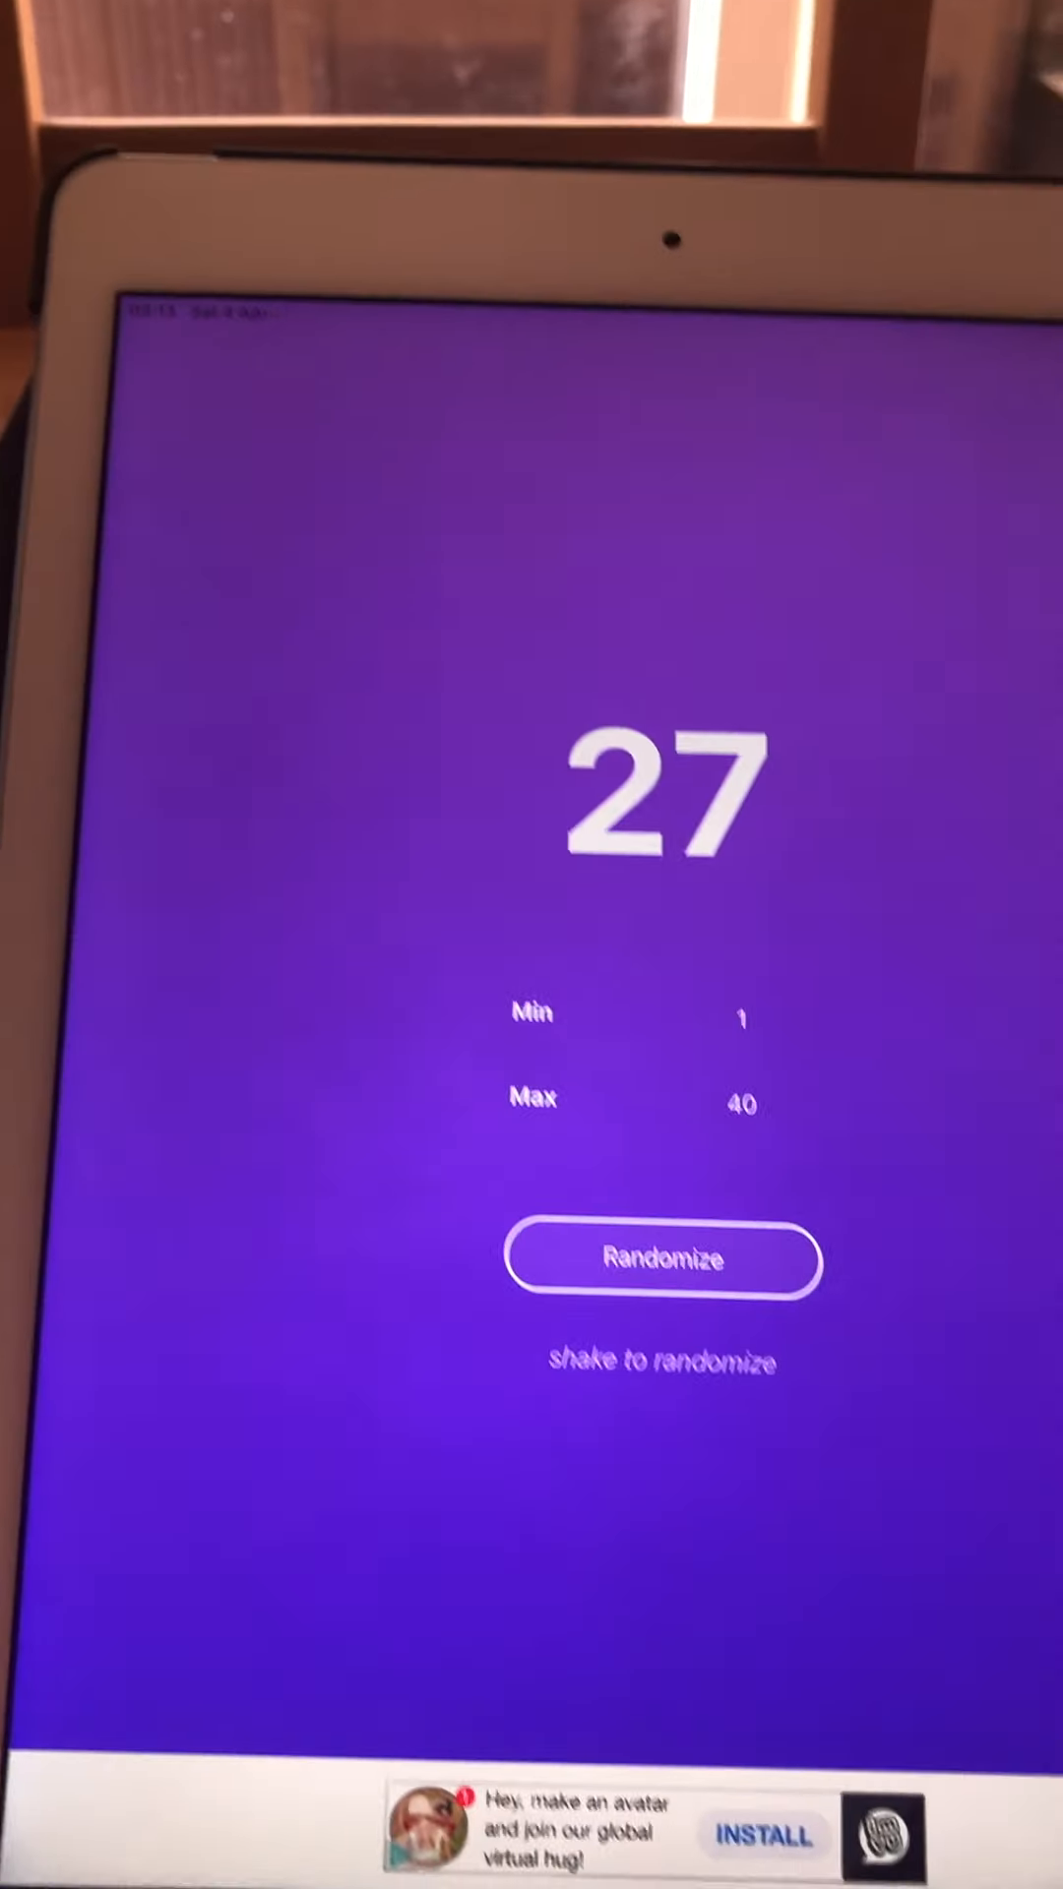
- Draw number 7 from 1–40, then scroll back up the runners list to runner 15
left_click(660, 1260)
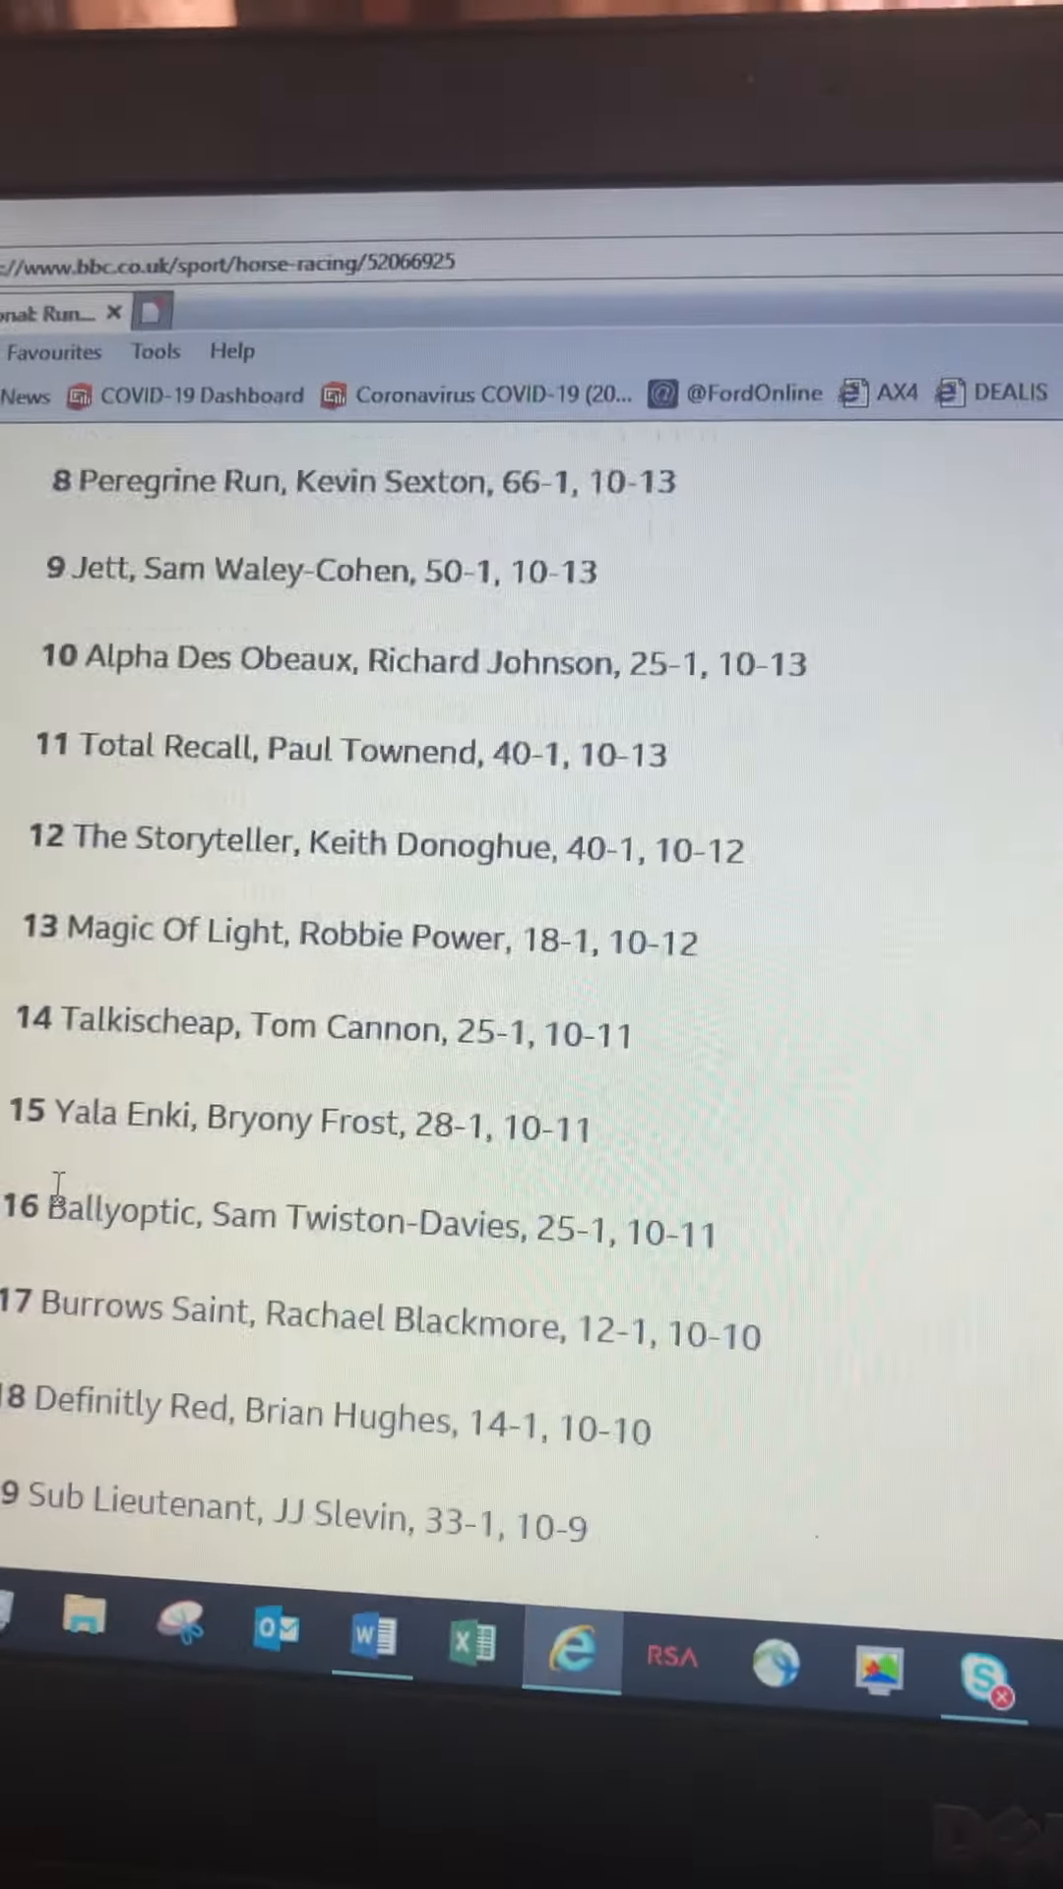
scroll("up", 3)
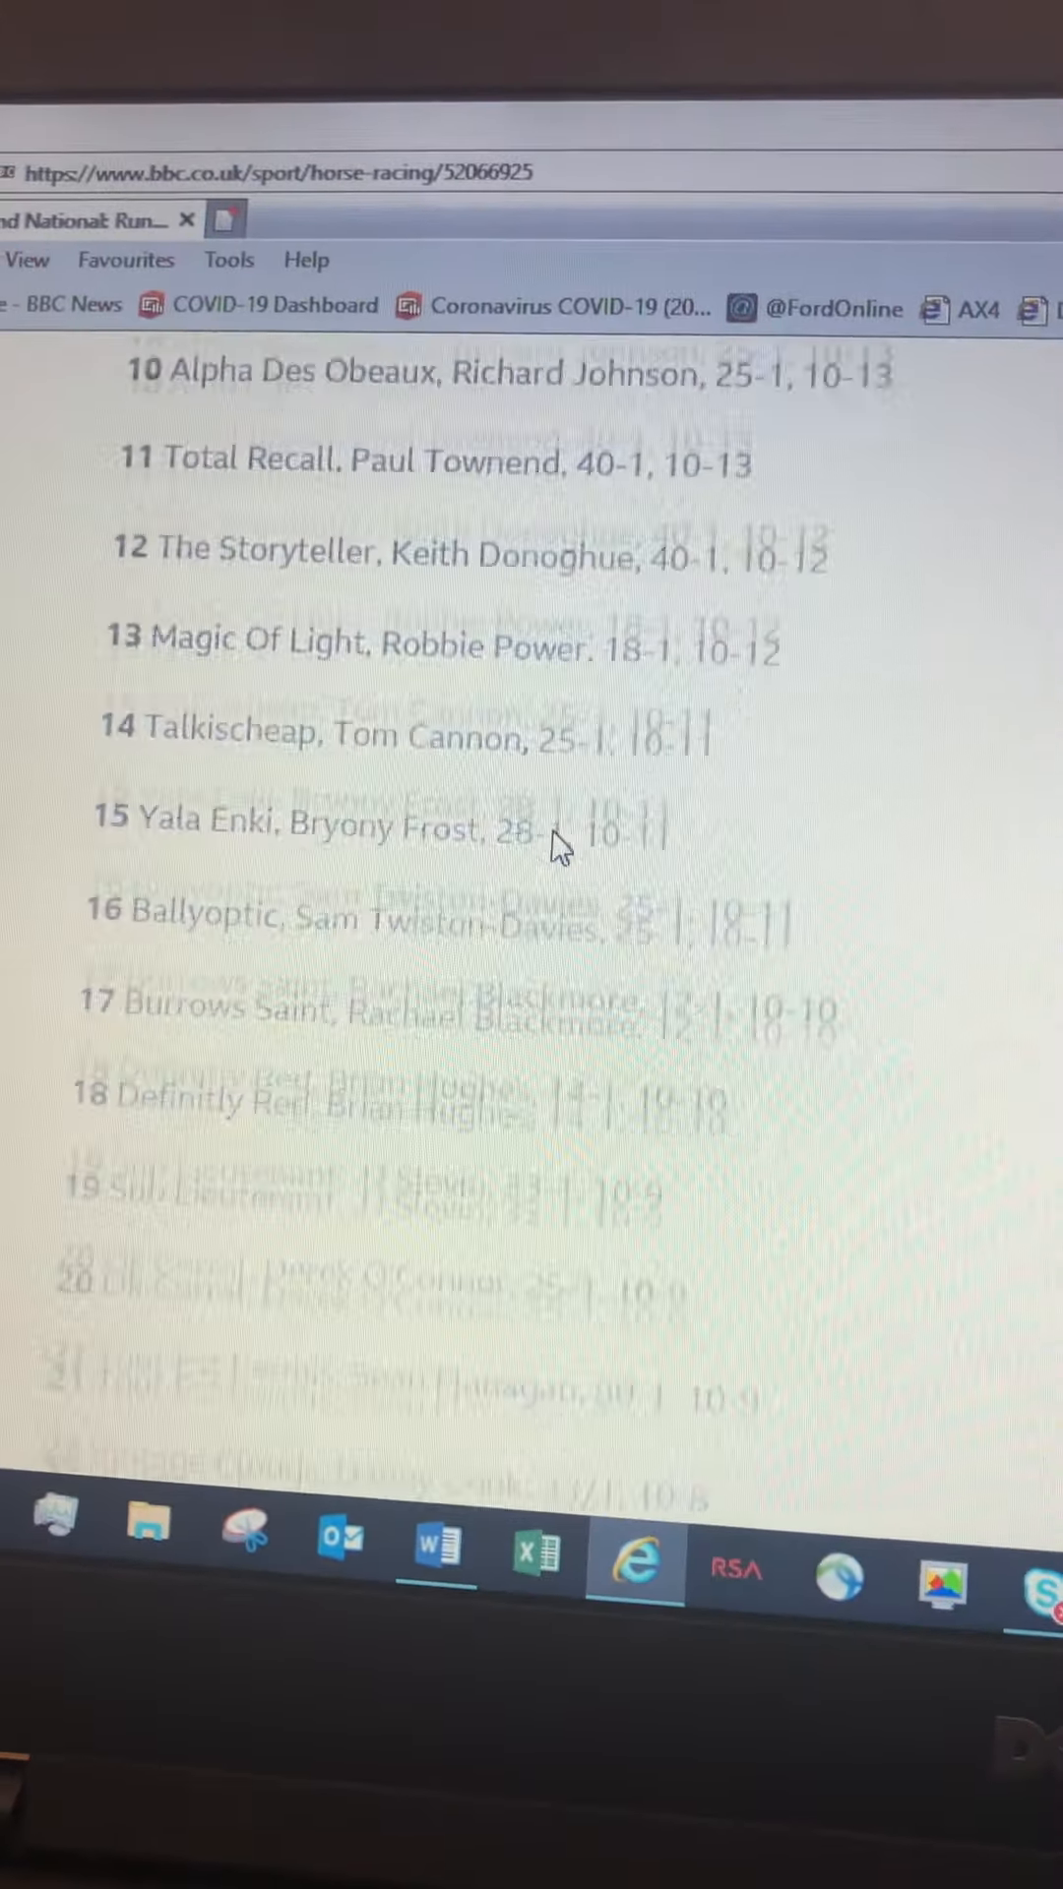
scroll("up", 3)
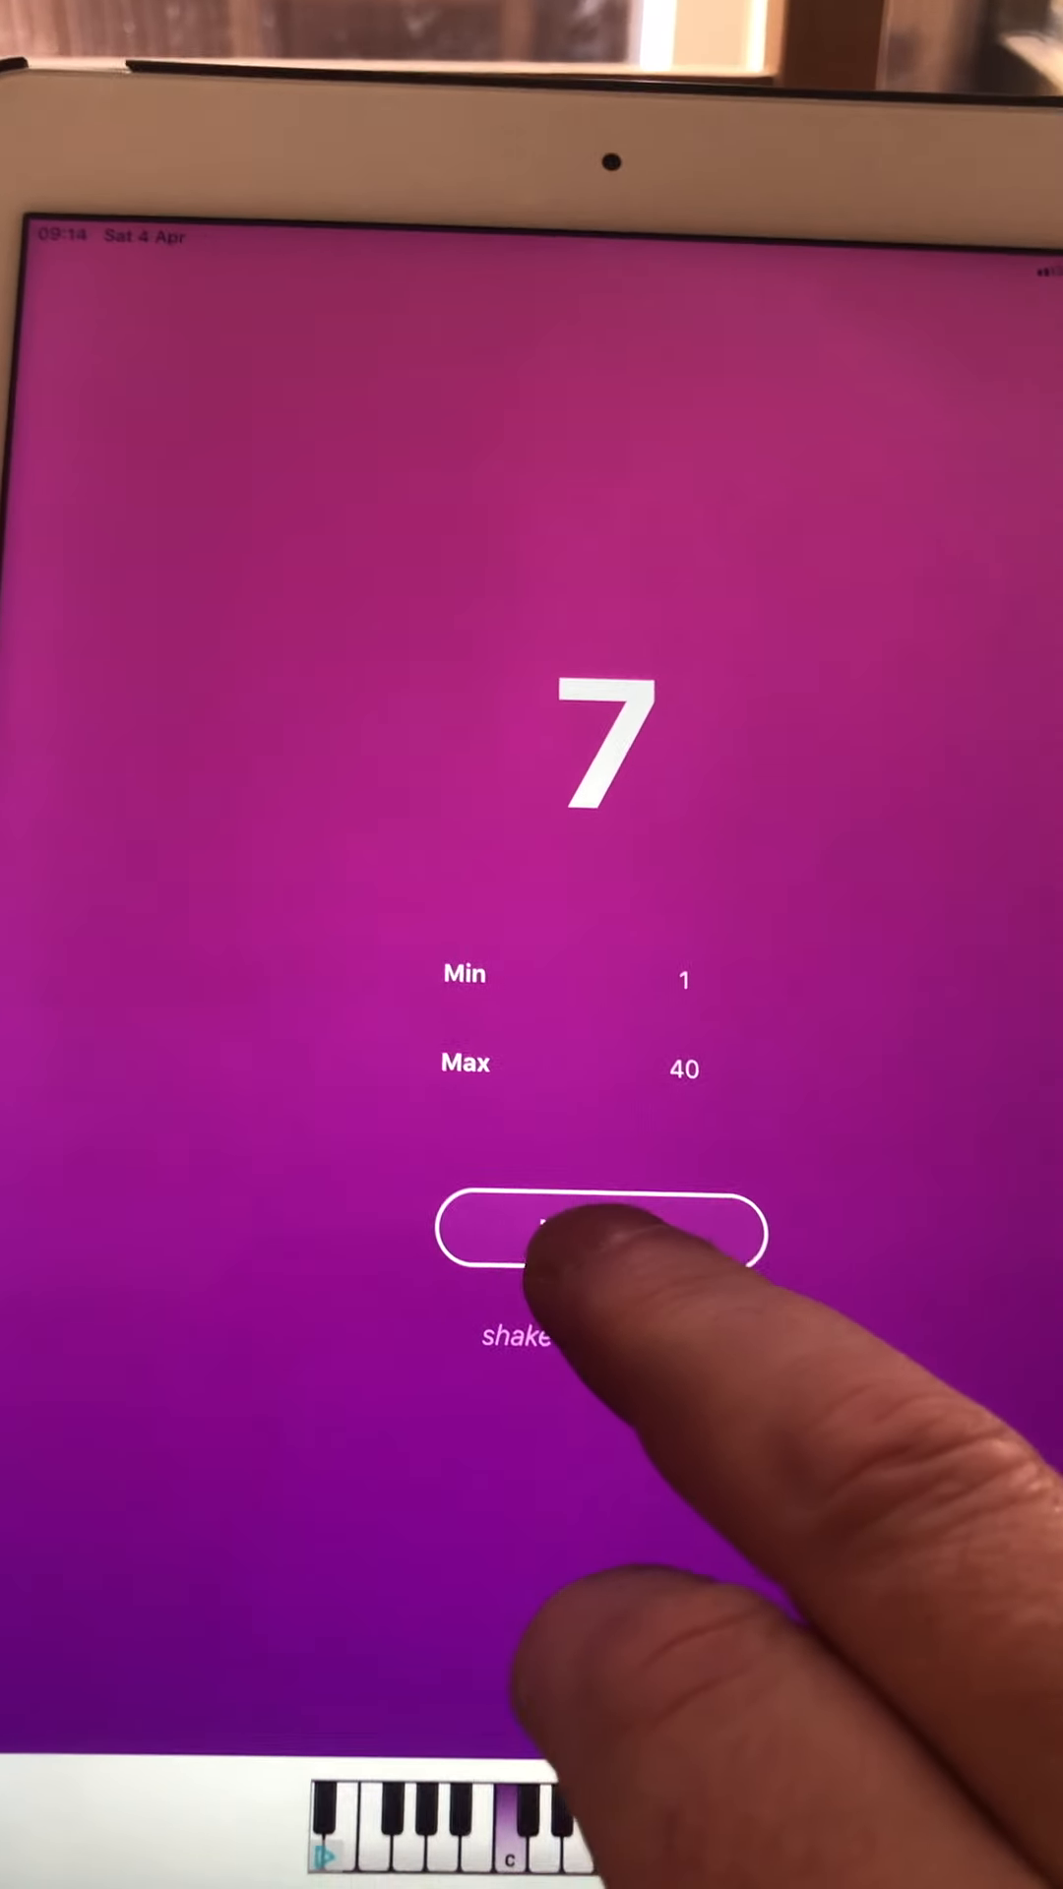
- Redraw to get 12, then scroll the runners list to find runner 12
left_click(599, 1235)
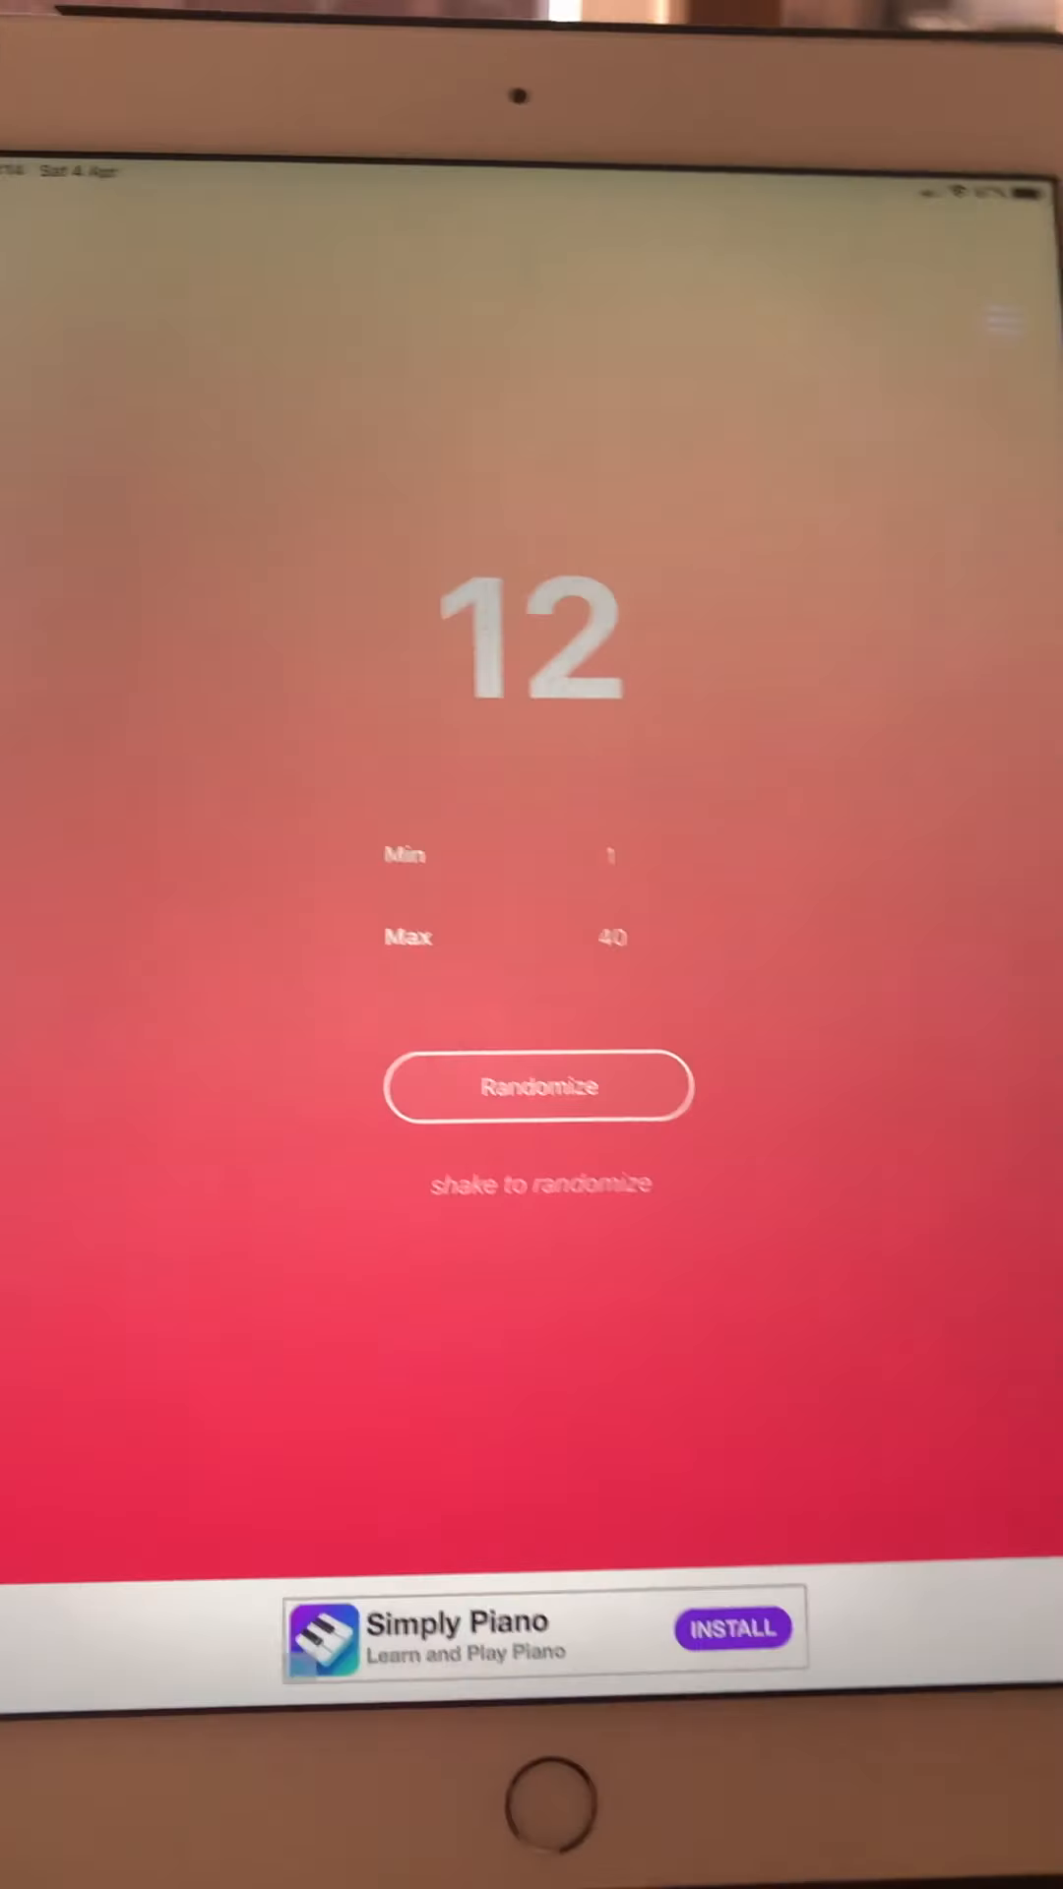
left_click(538, 1086)
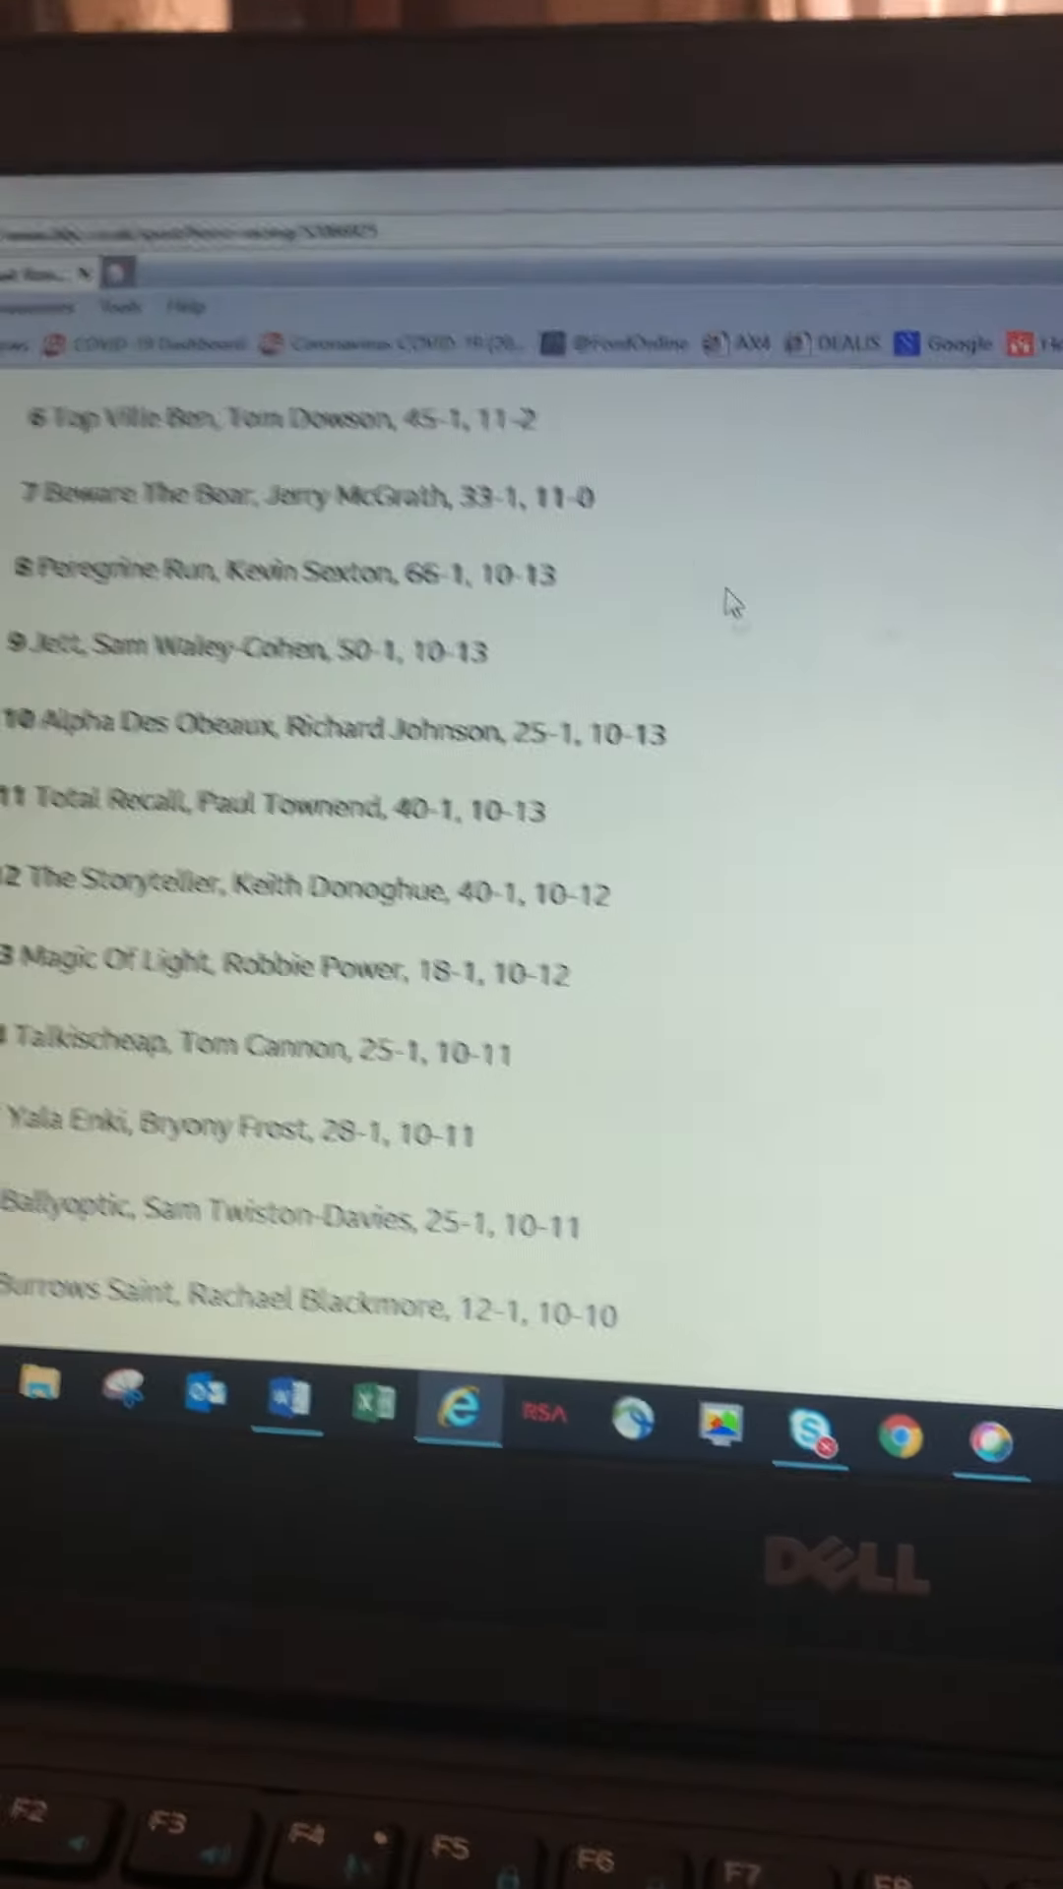
scroll("down", 3)
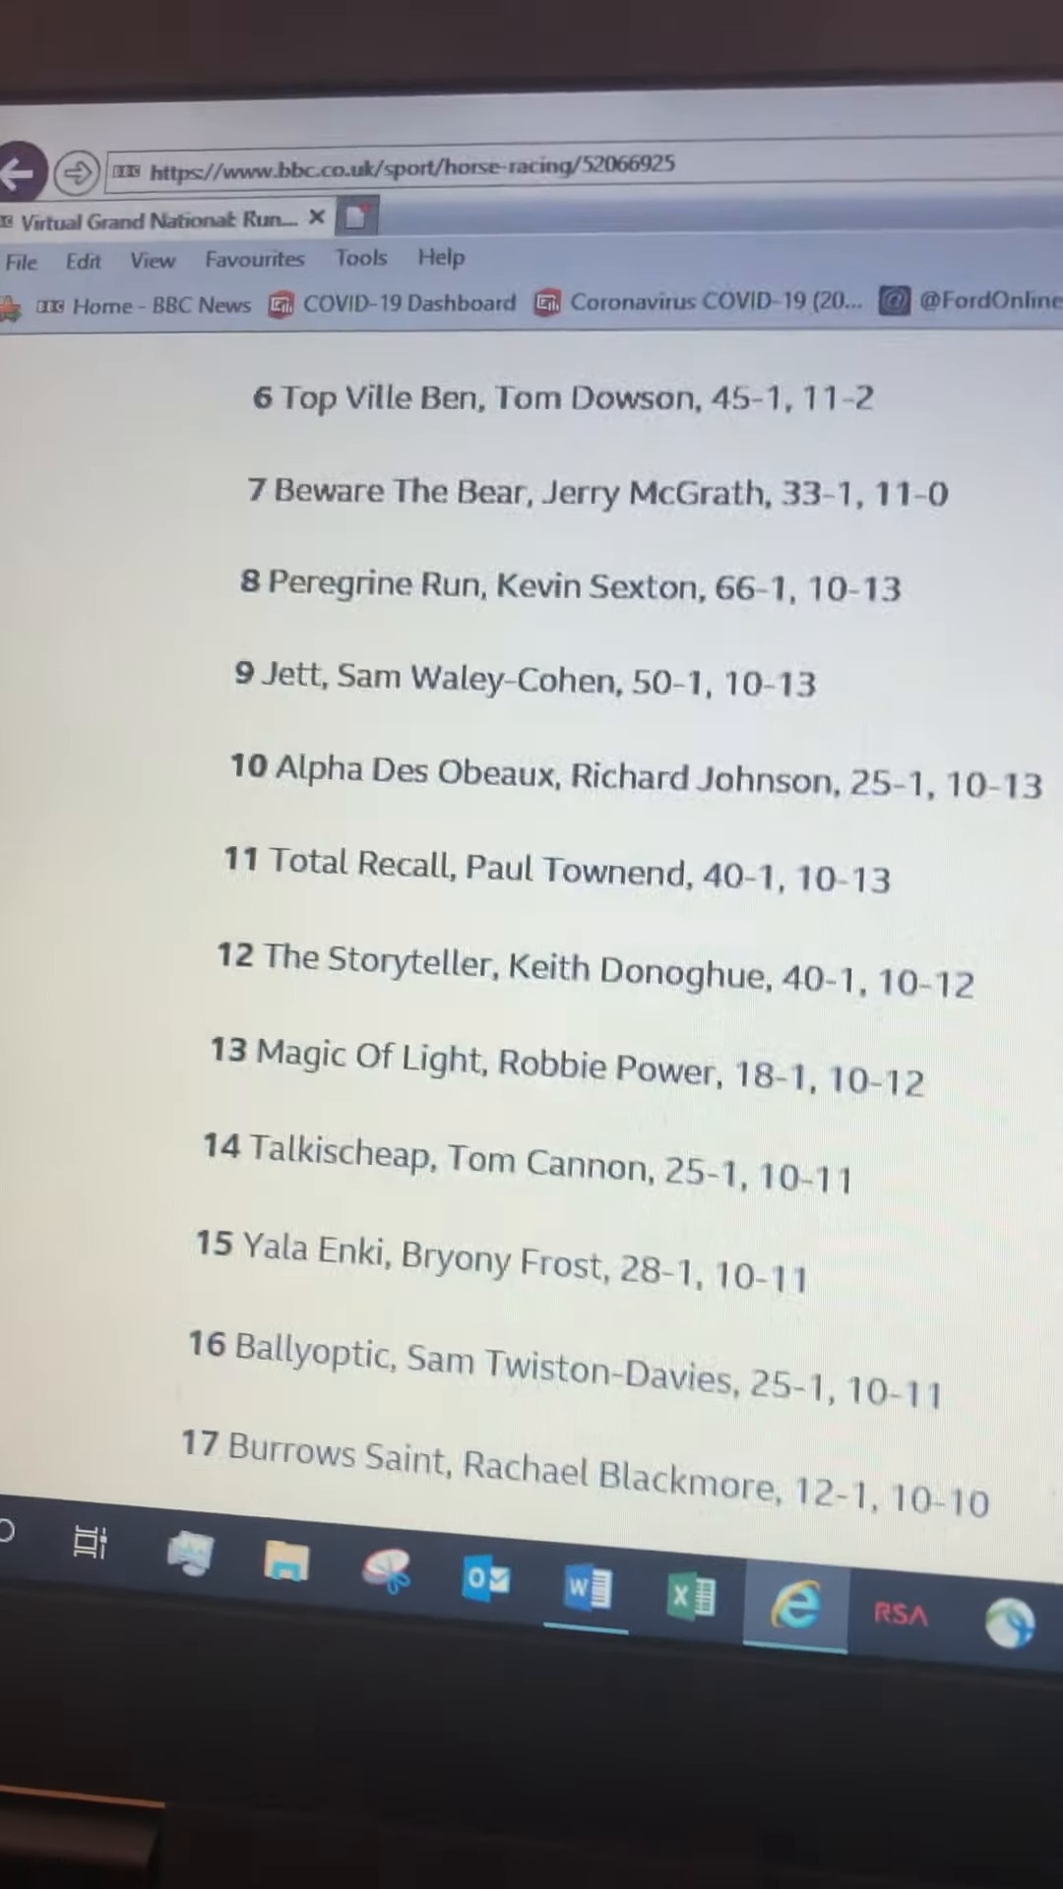
scroll("up", 3)
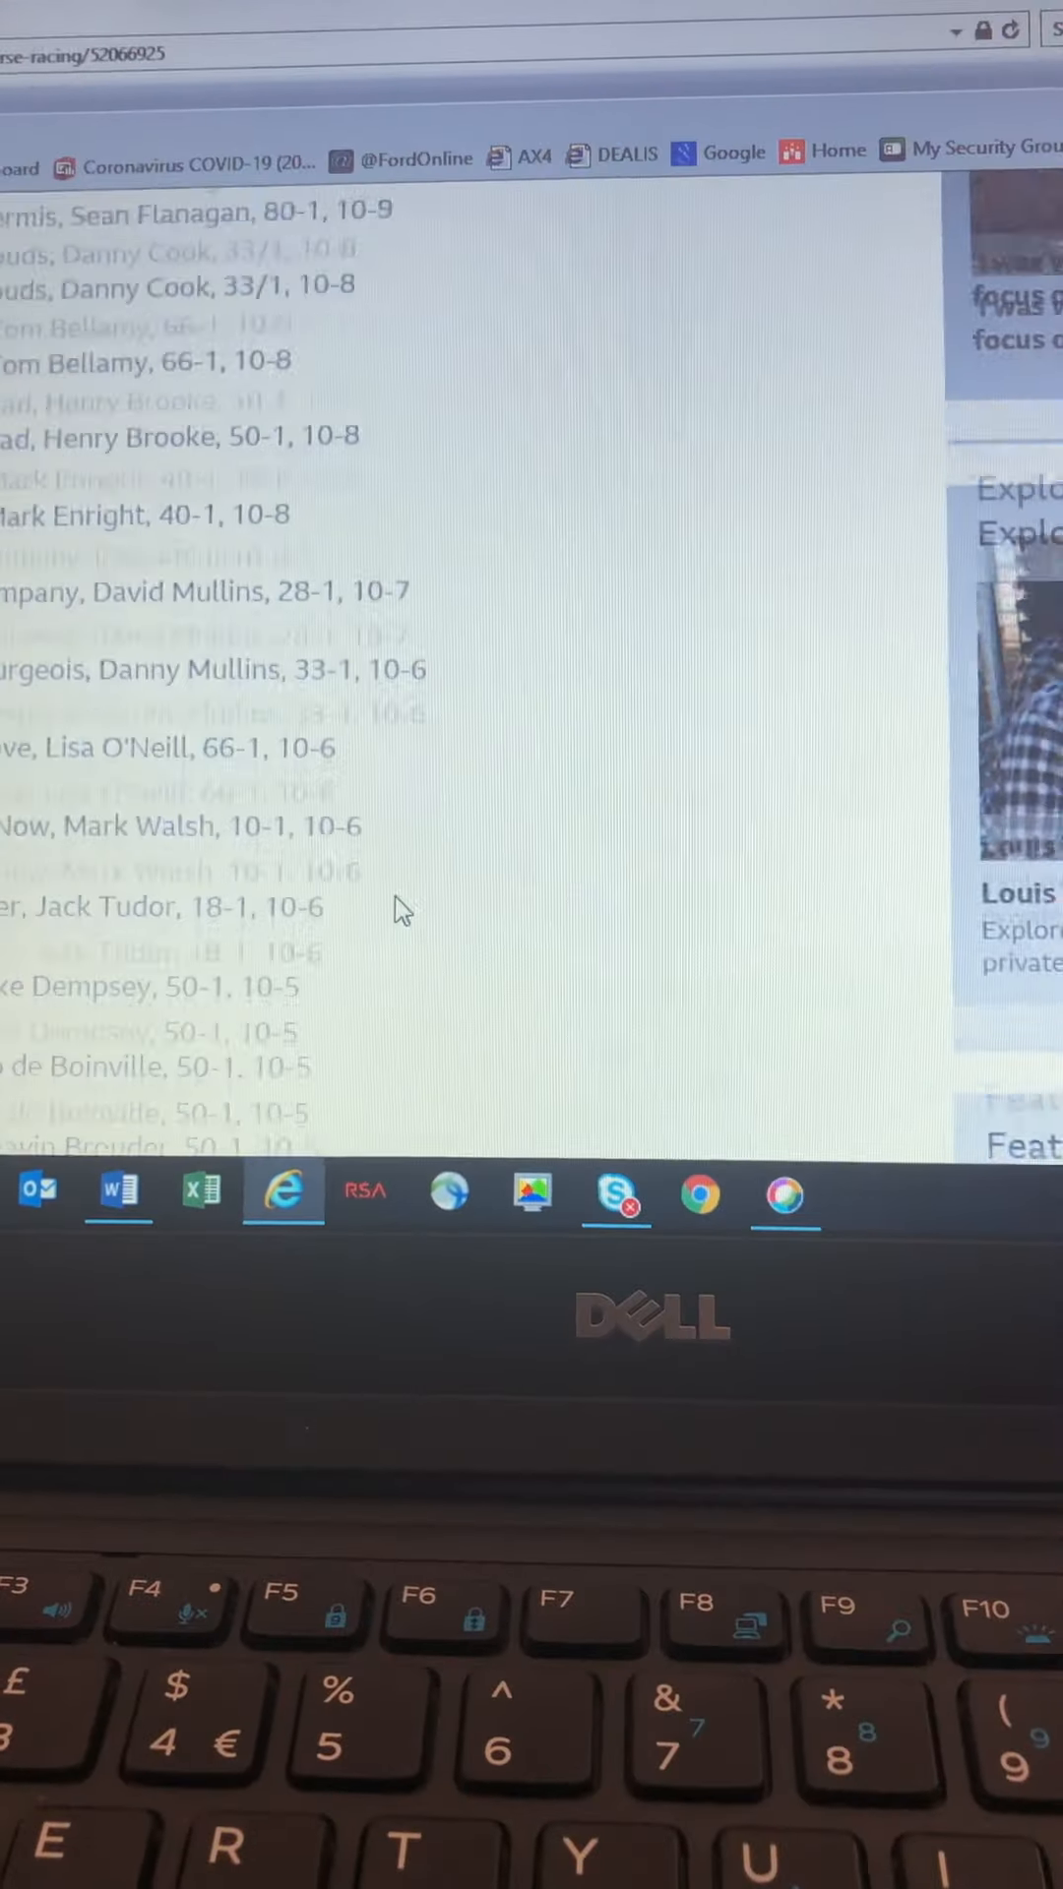
- Scroll to the lower-weighted runners, draw 34 from 1–40, and continue down the page
scroll("down", 3)
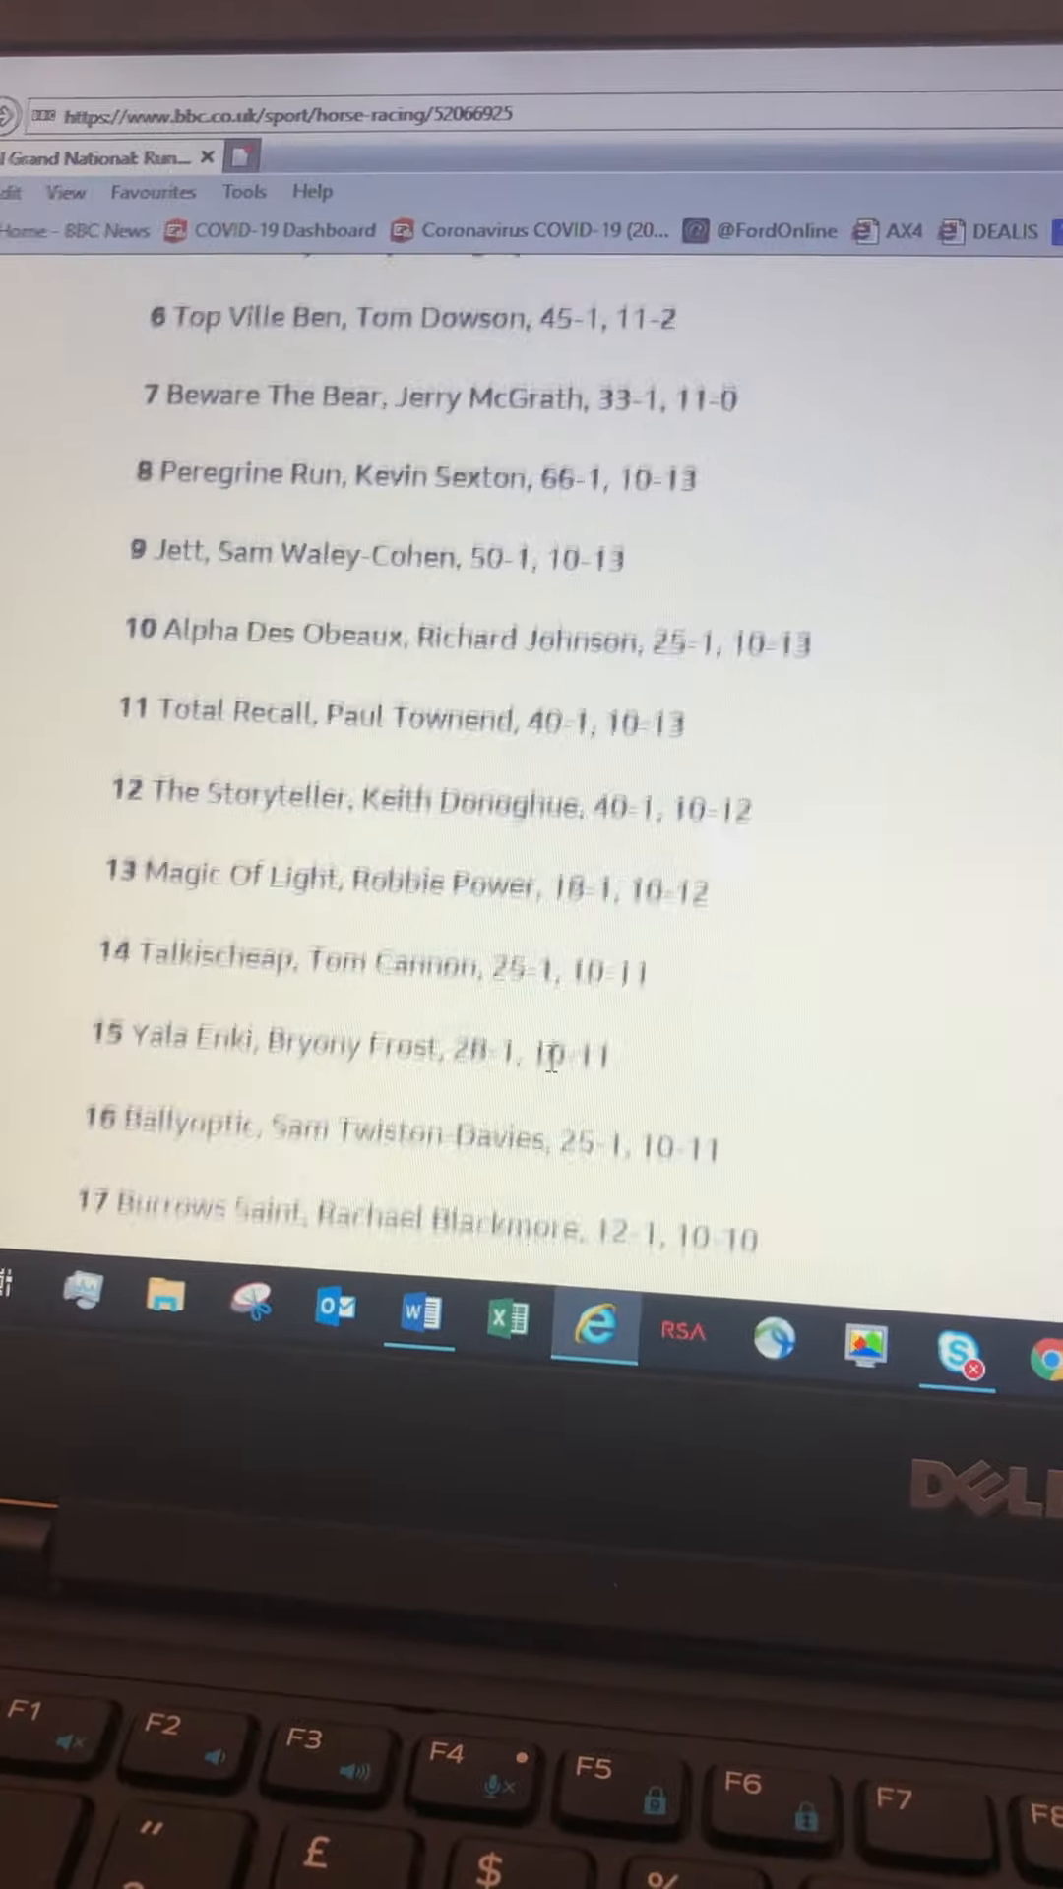
scroll("up", 3)
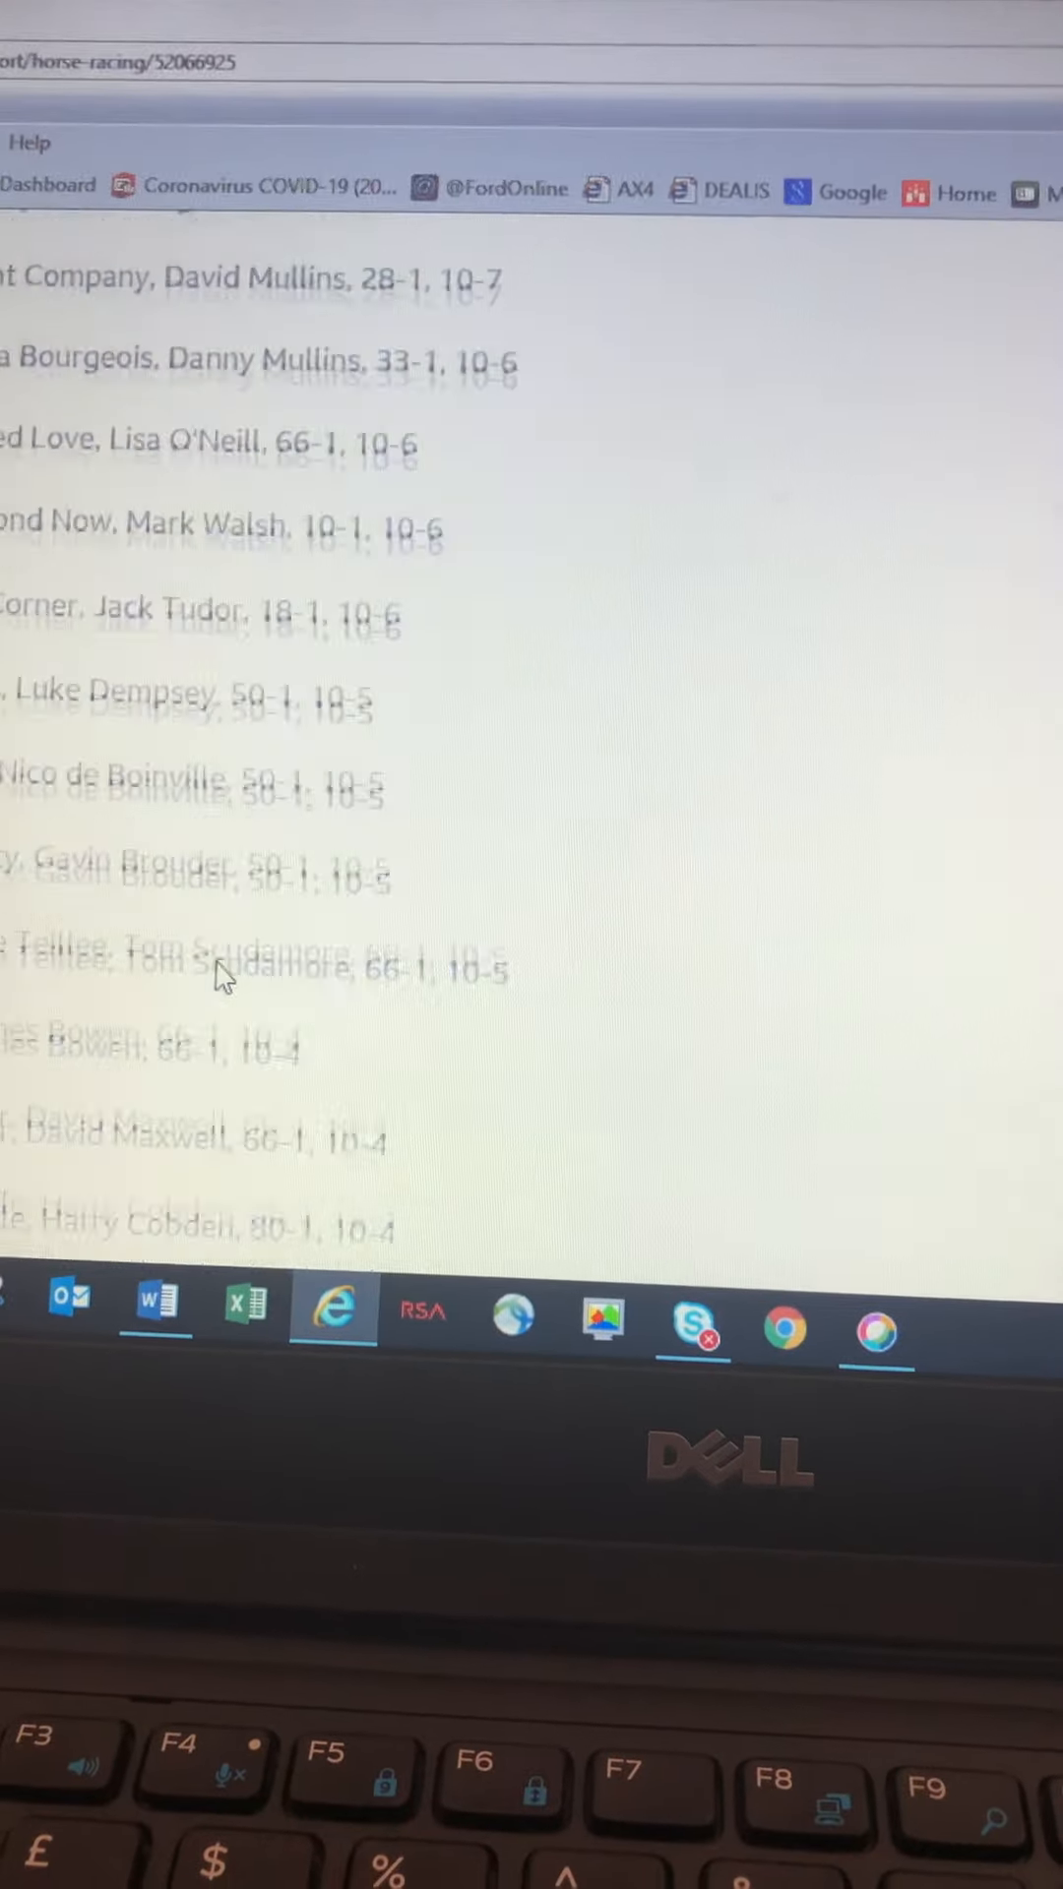
scroll("down", 3)
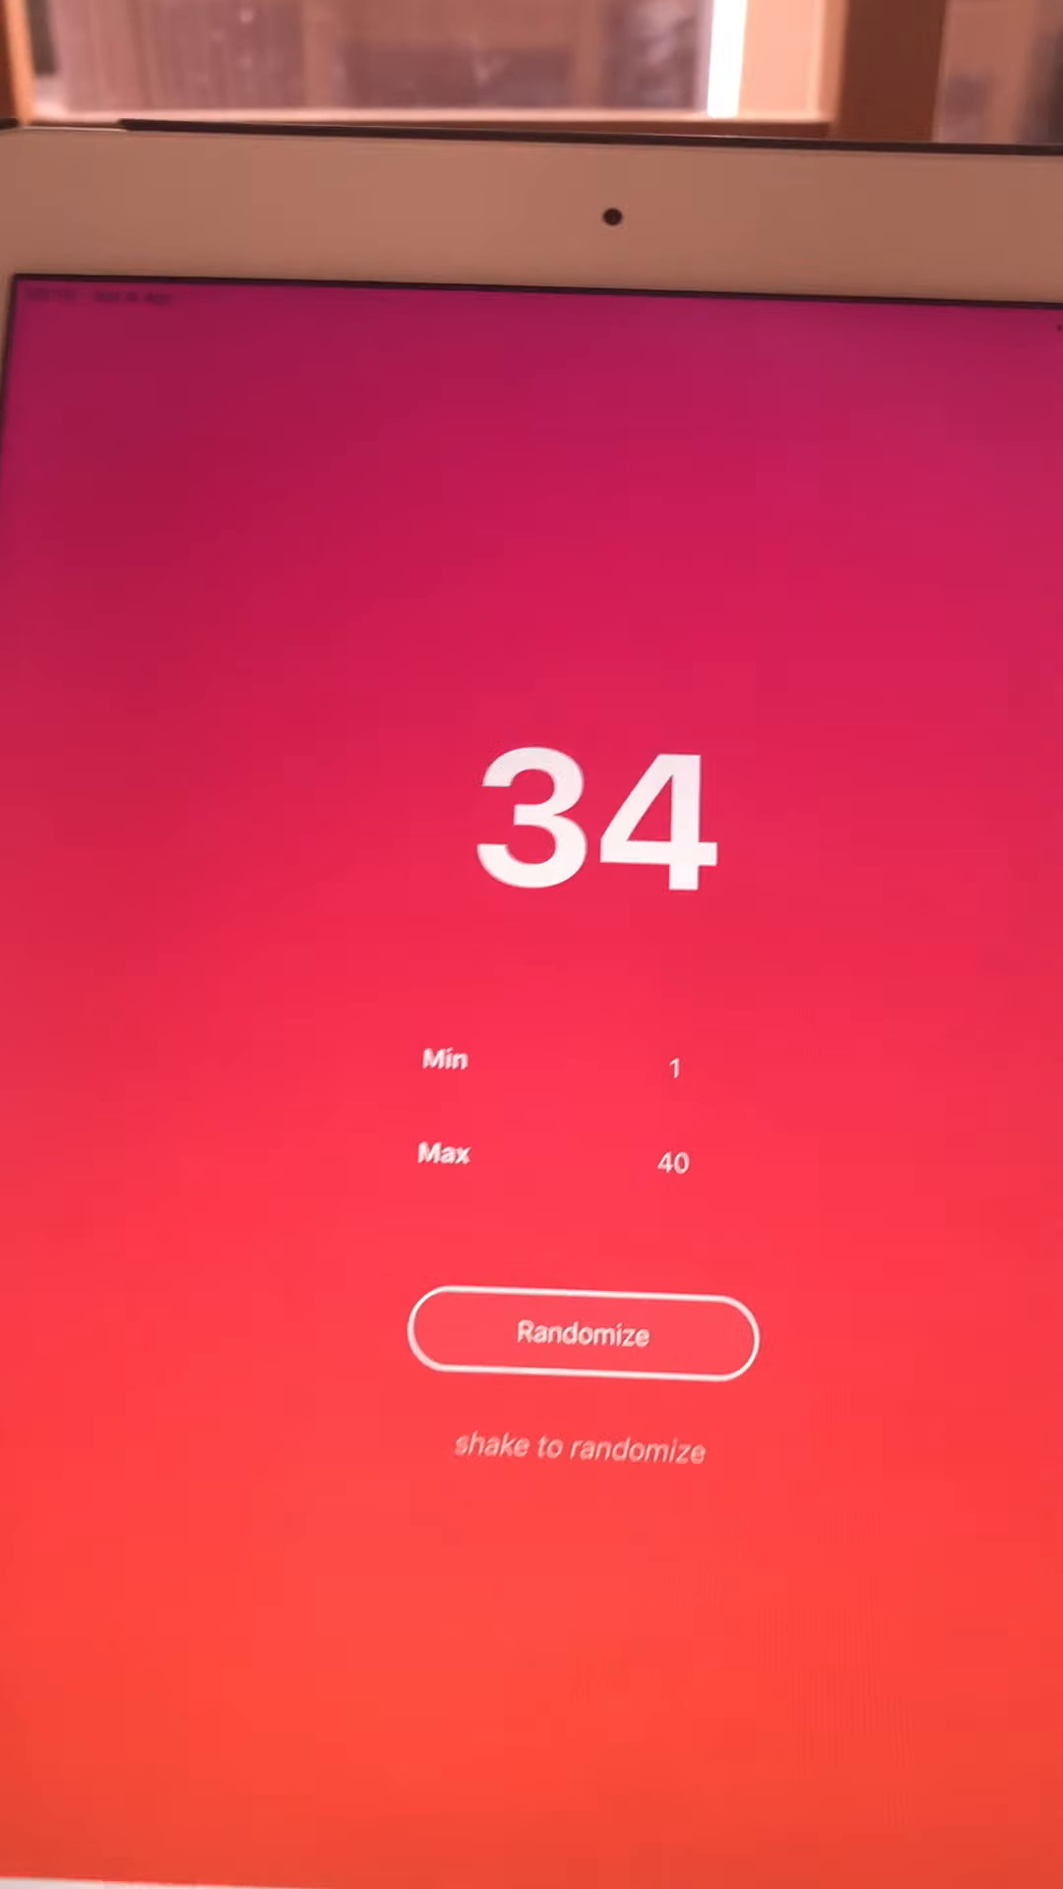
left_click(584, 1338)
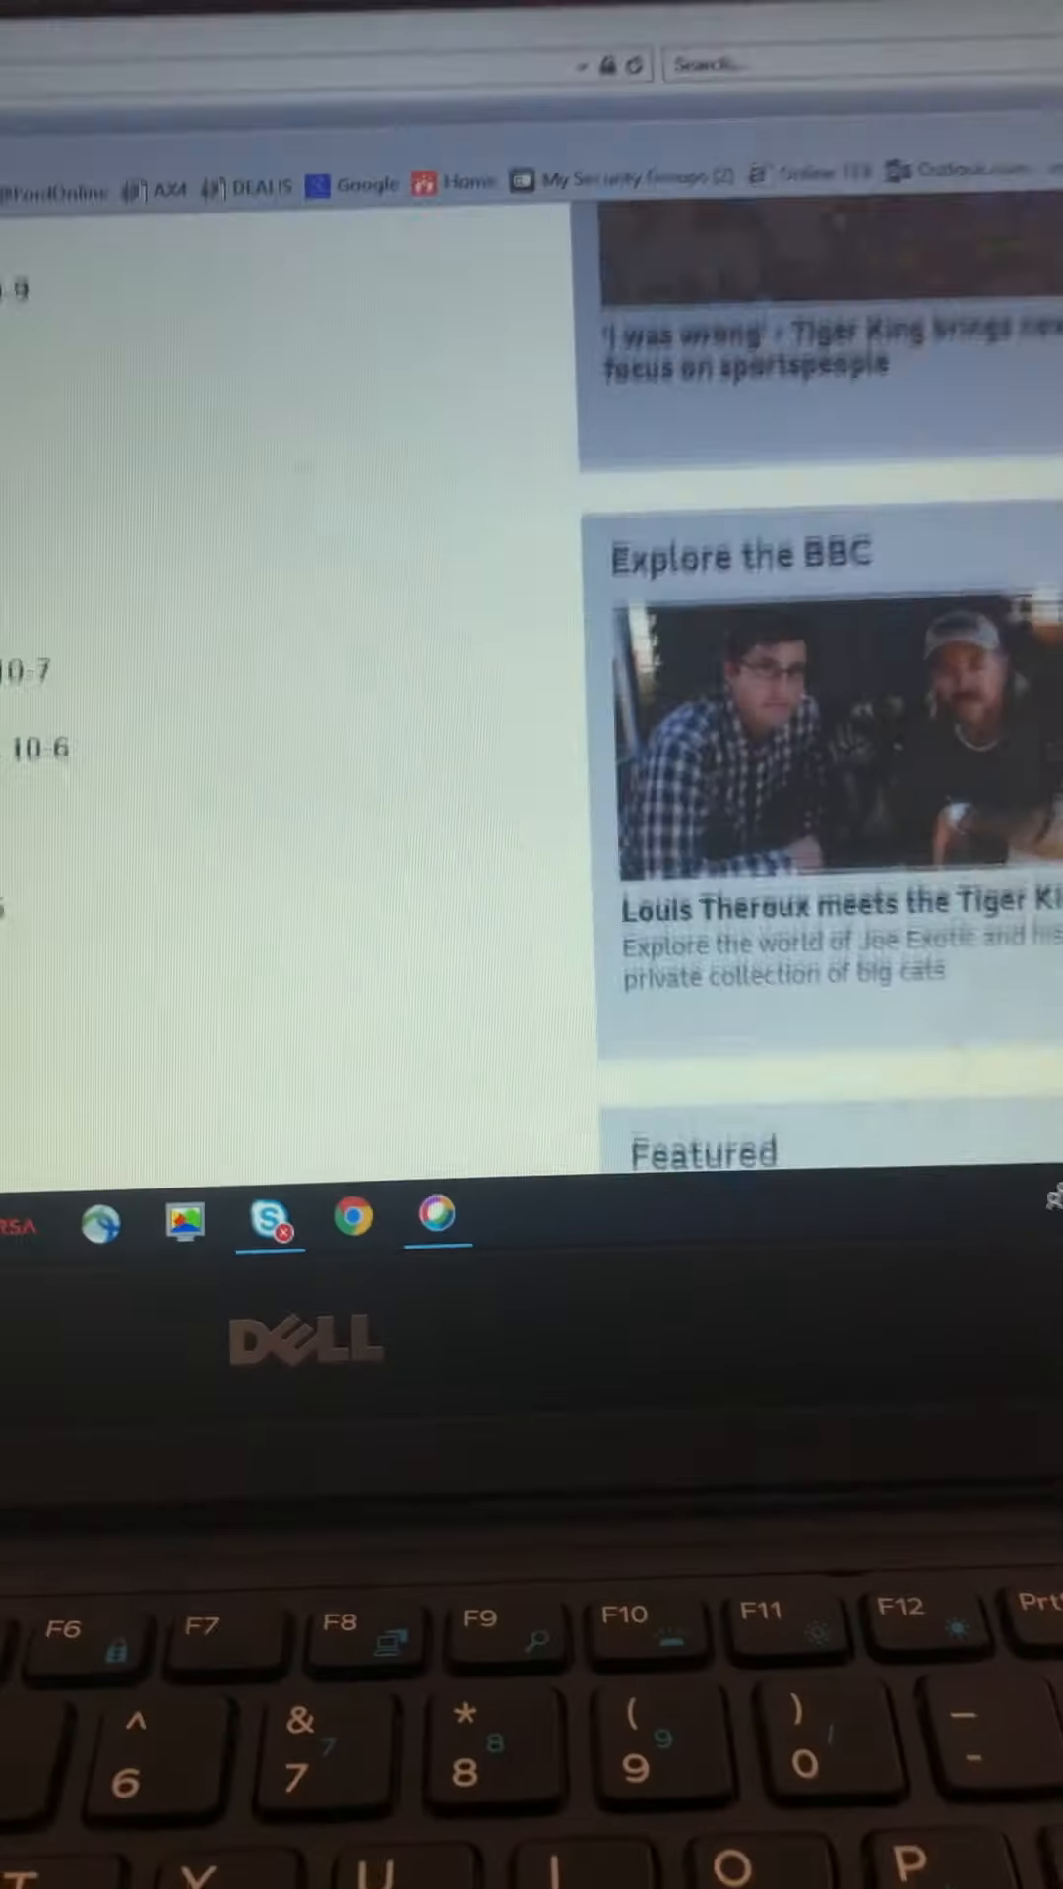
scroll("down", 3)
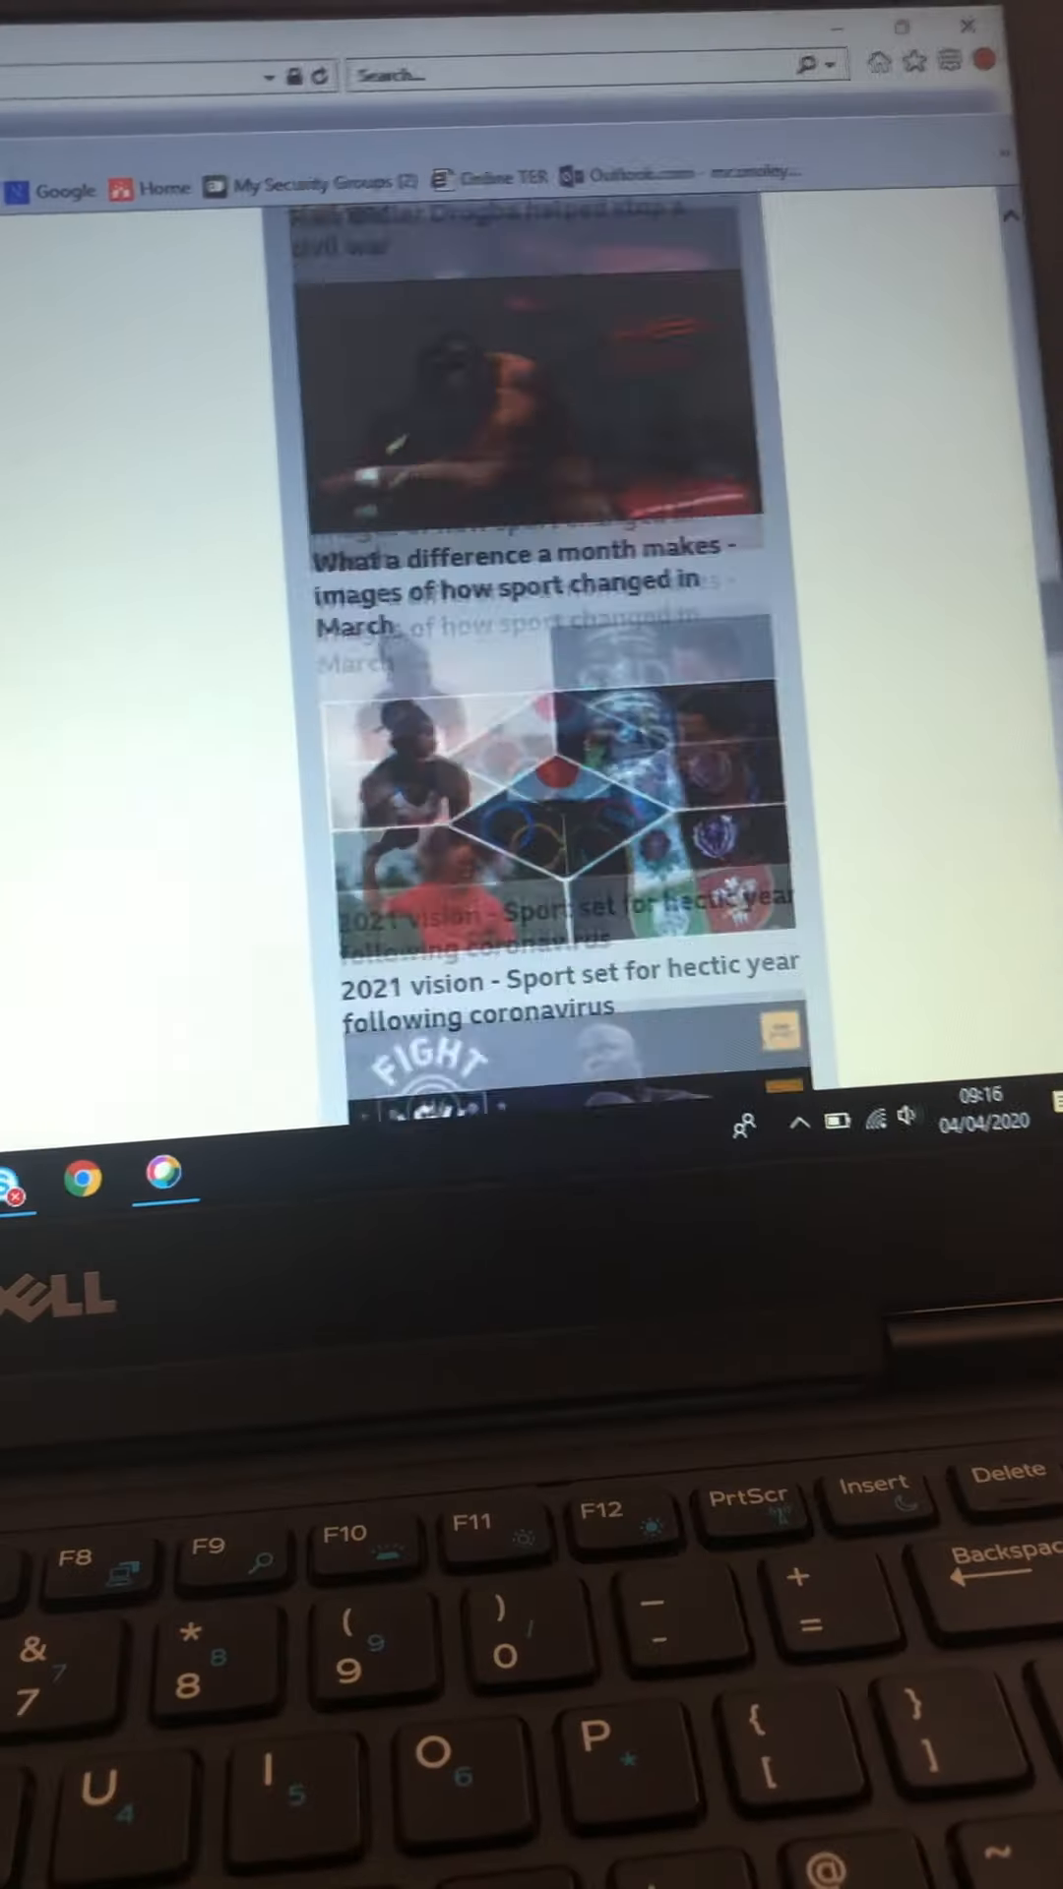
- Scroll back up from the sport and coronavirus sidebar stories toward the runners list
scroll("up", 3)
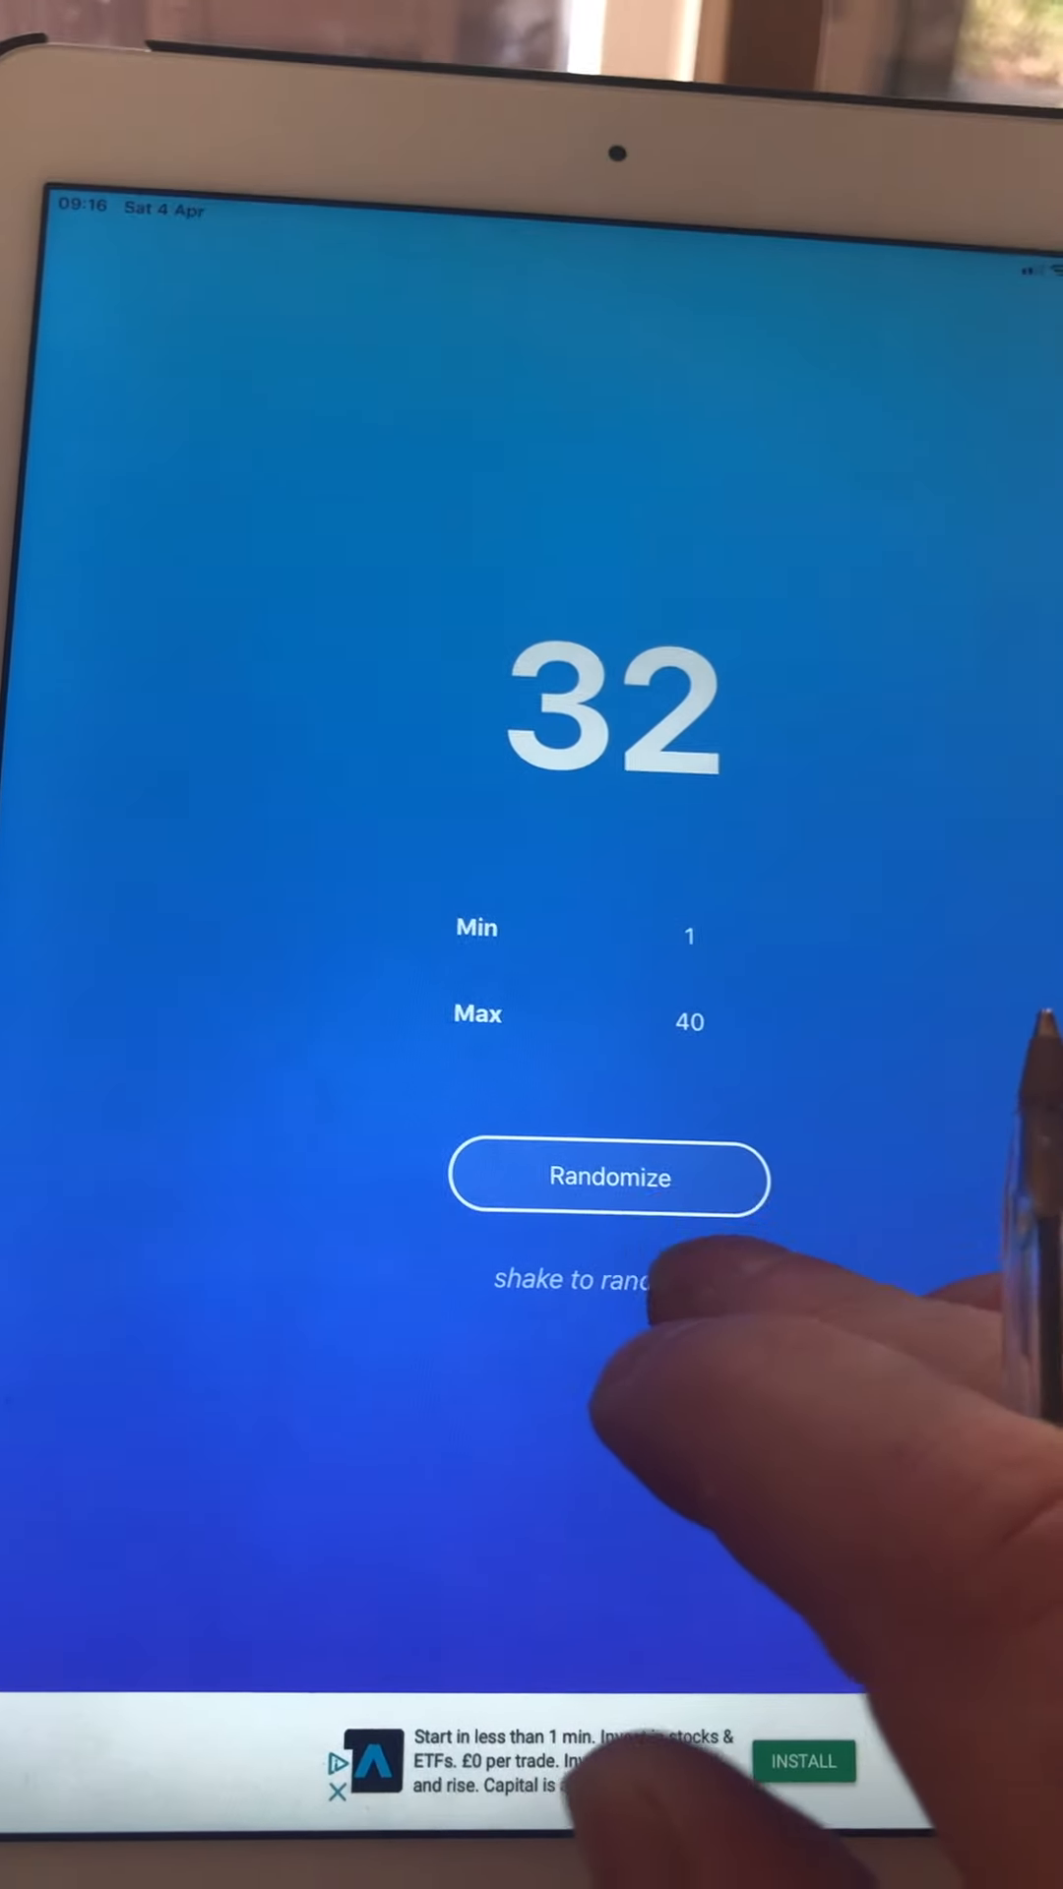
- Draw 32 from 1–40 and scroll to runners 28–39 to find Kildisart
left_click(608, 1177)
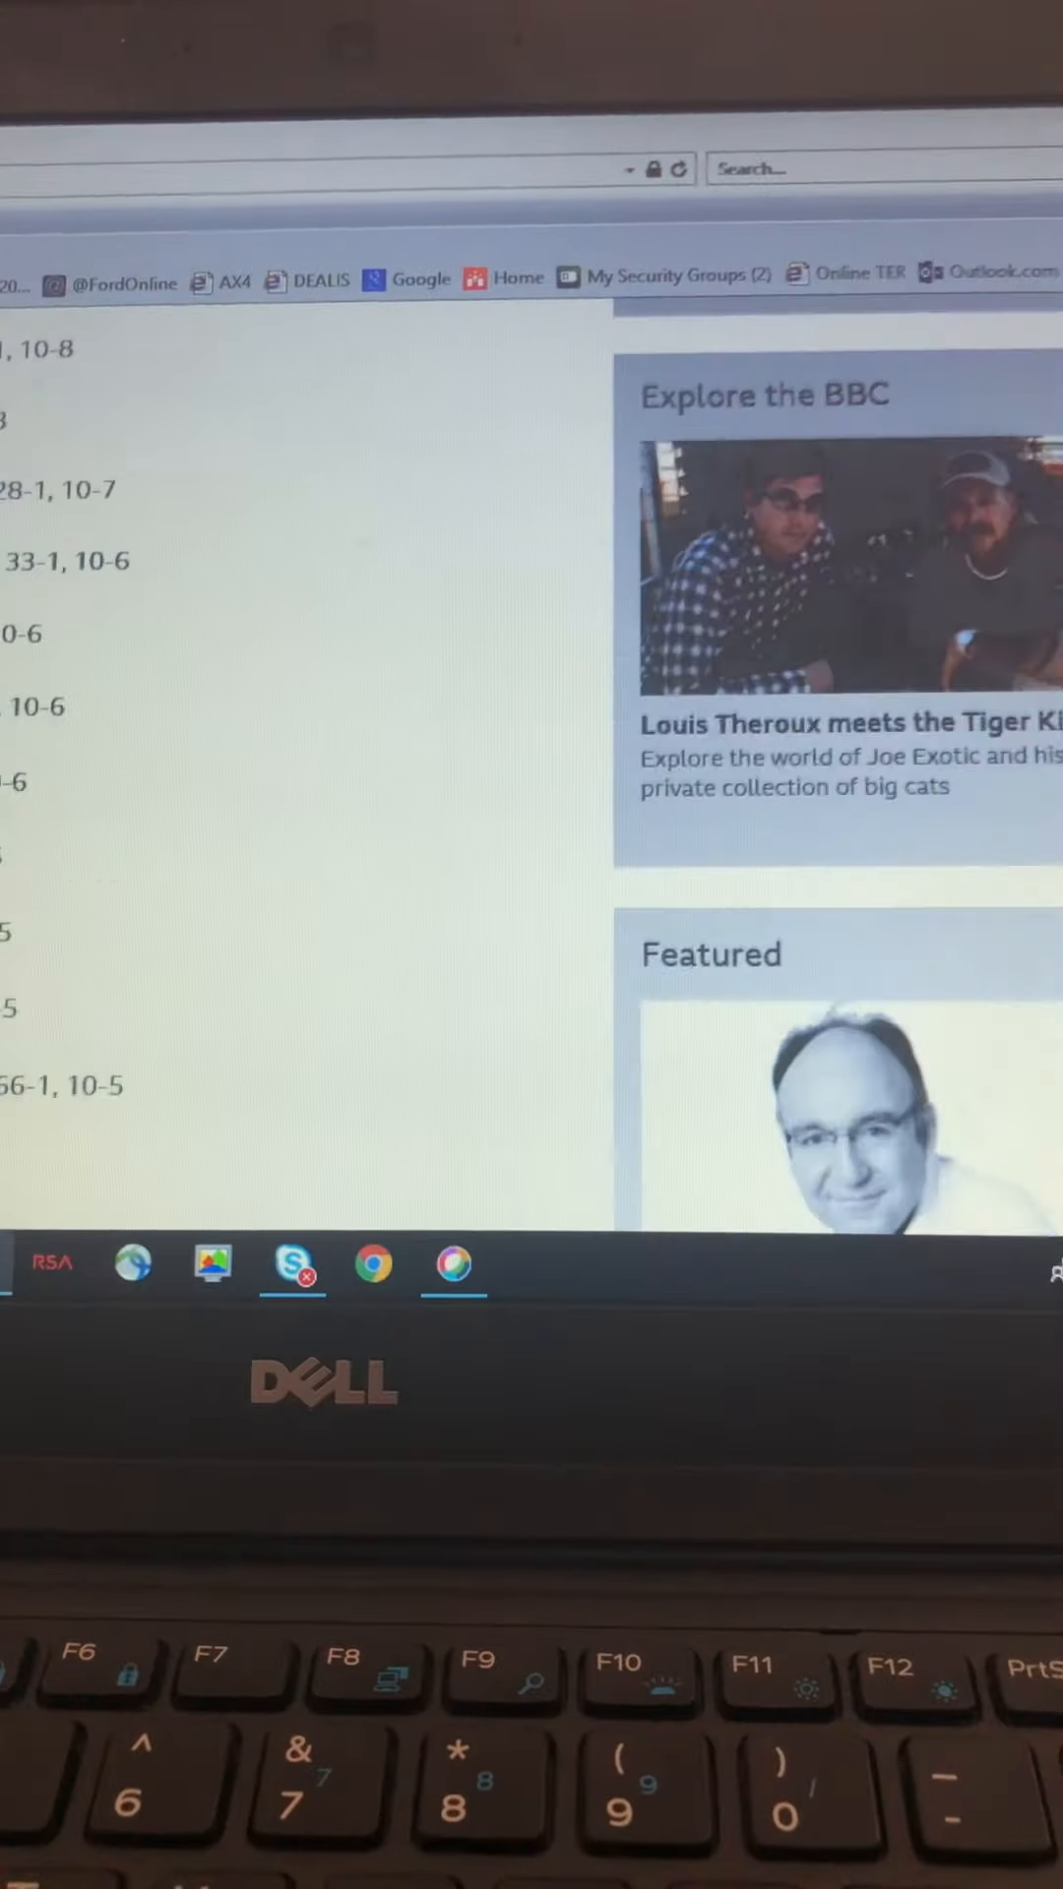
scroll("up", 3)
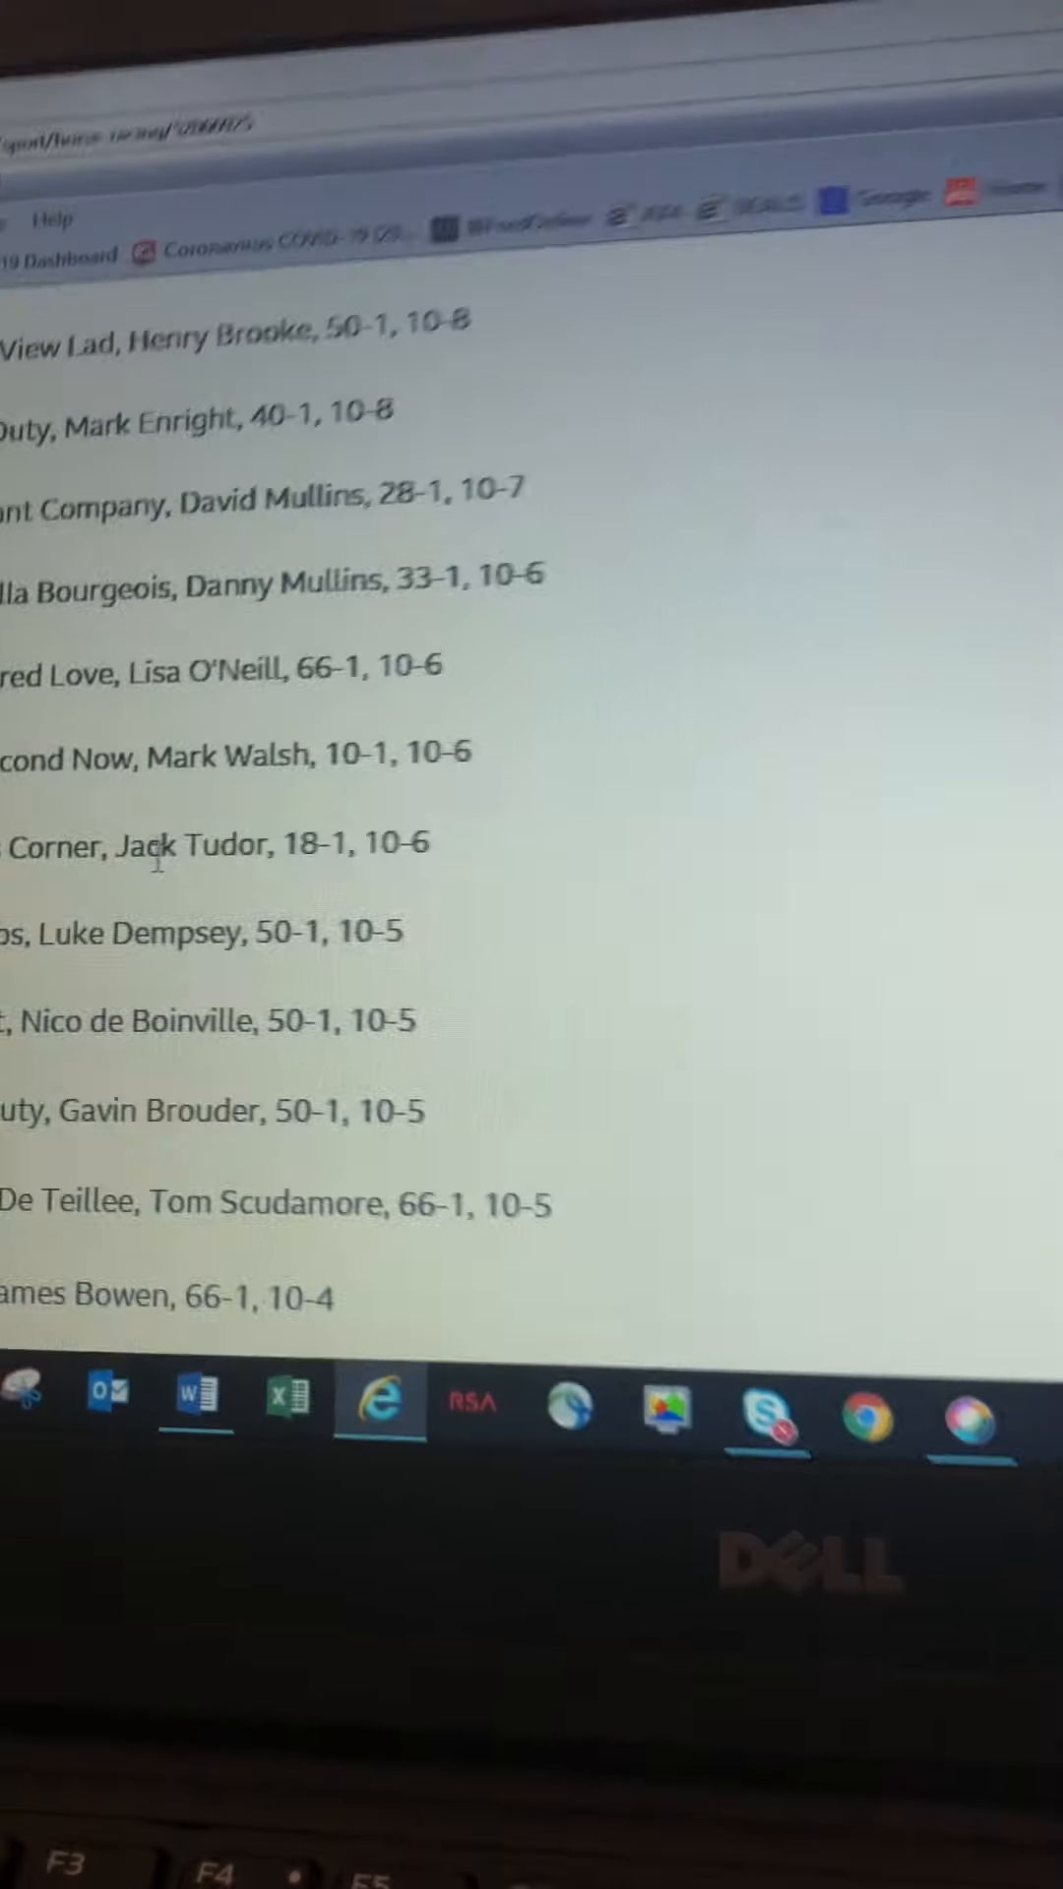
scroll("down", 3)
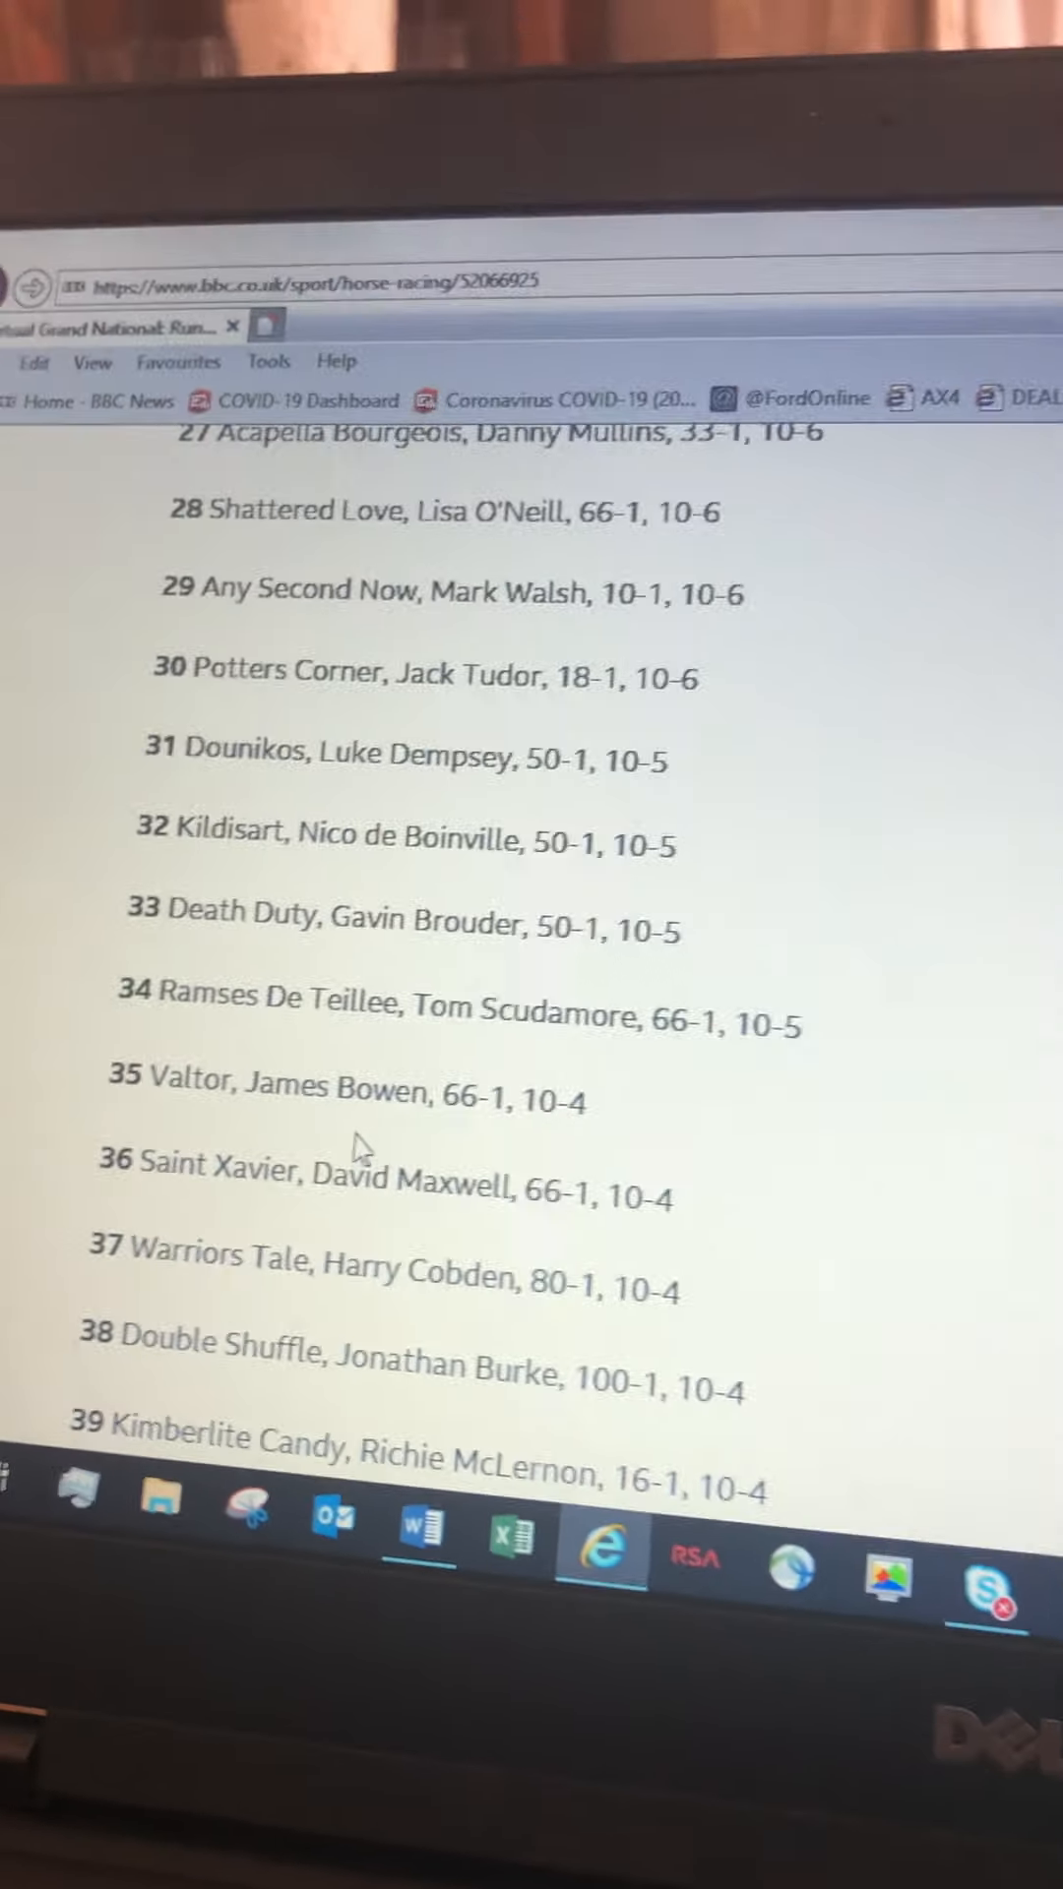